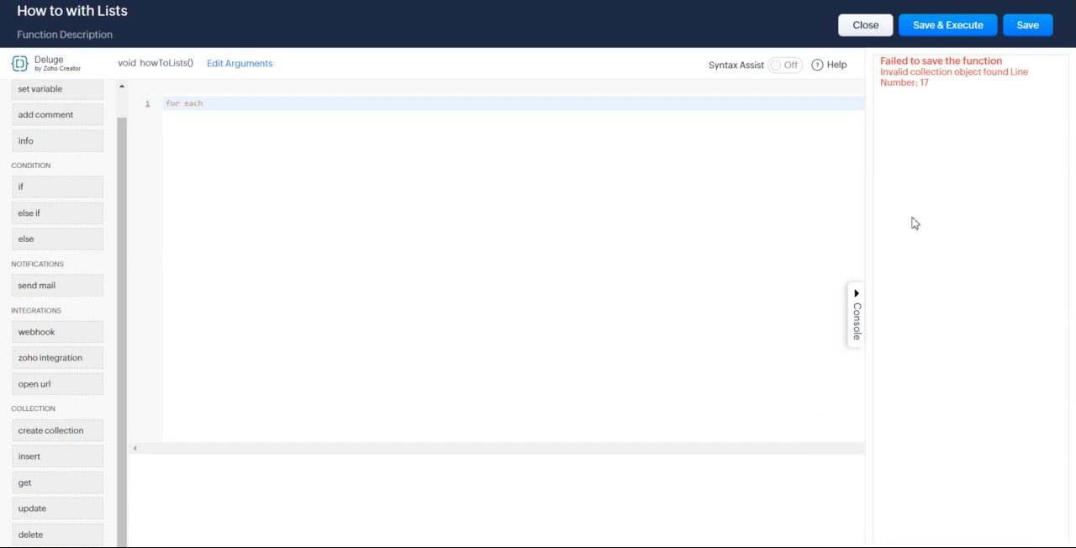
mouse_move(447, 178)
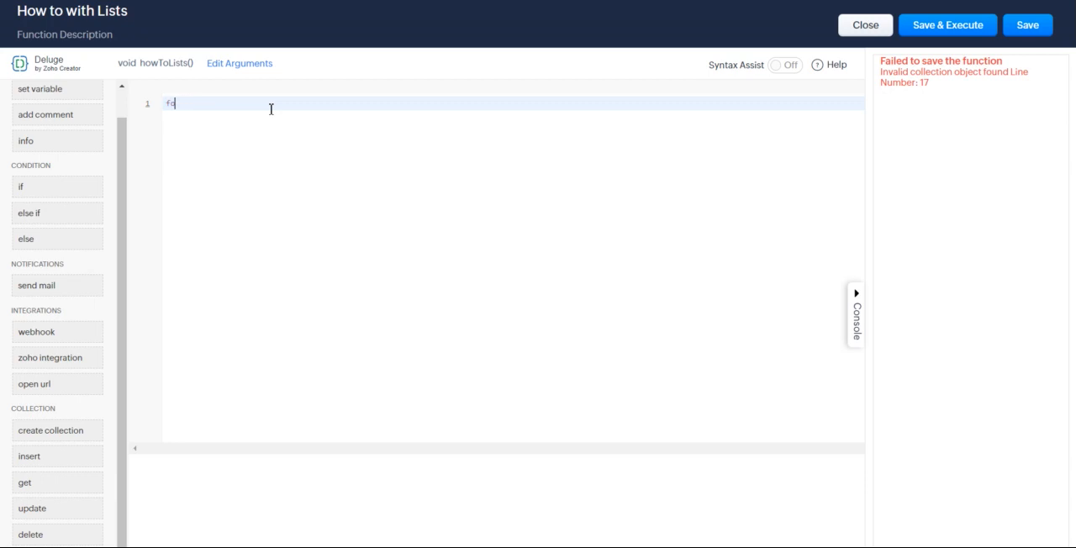
- Declare myList = list(), define myListItems with firstItem, secondItem, thirdItem, and addAll them to myList
key(Backspace)
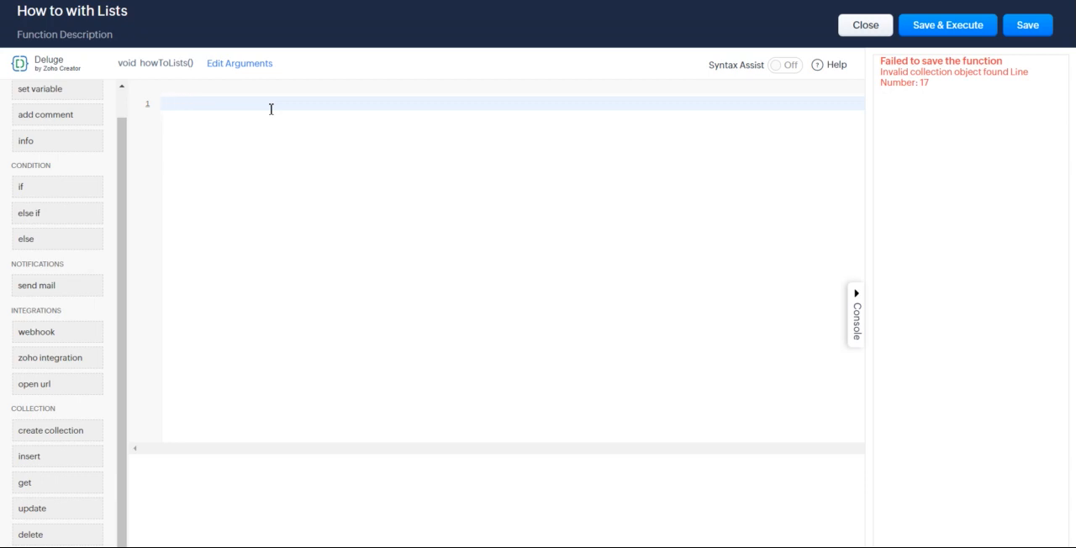
text(x)
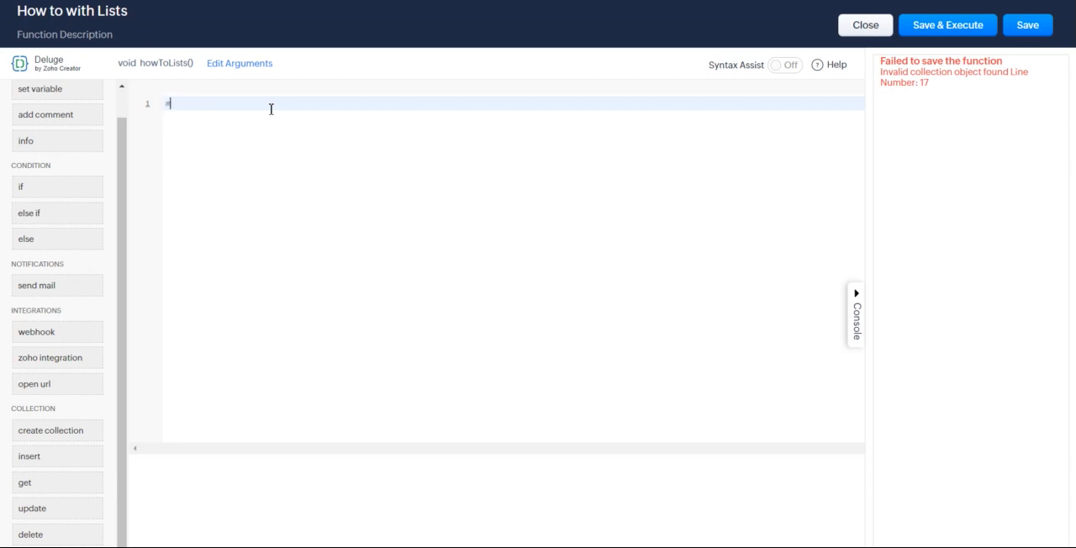
text(myList = list();)
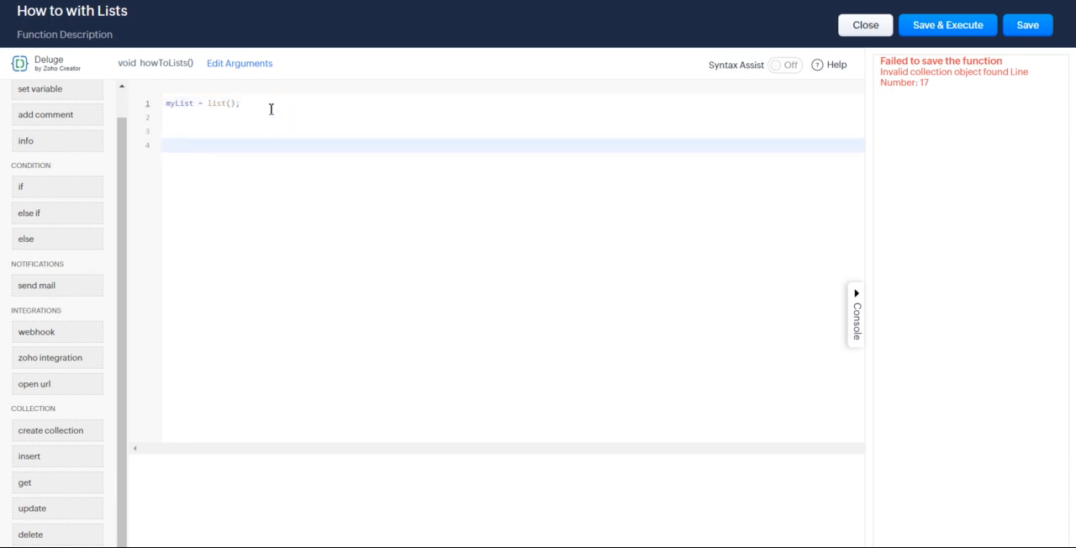
key(Backspace)
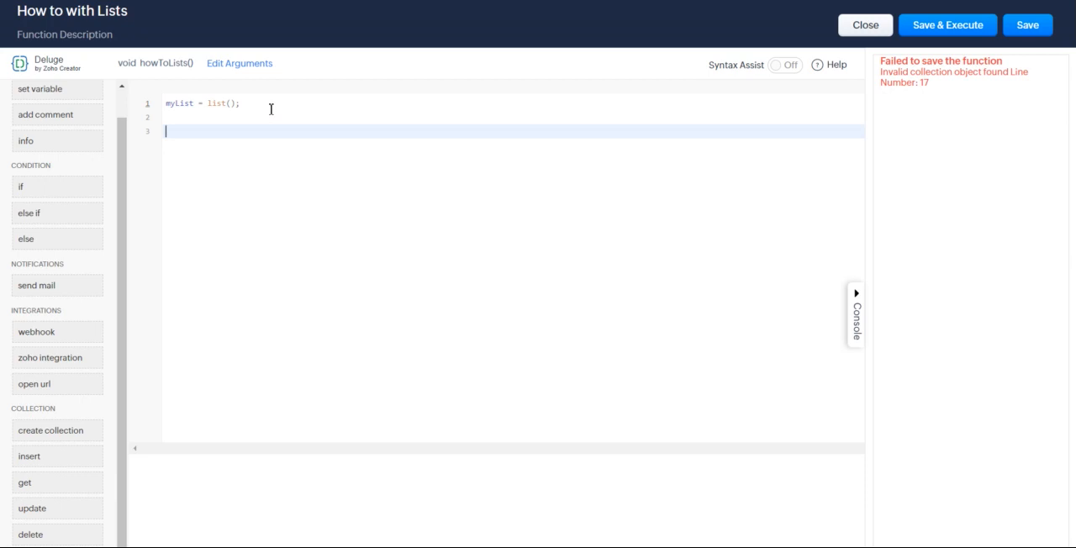
text(myListItems = {"firstItem", ")
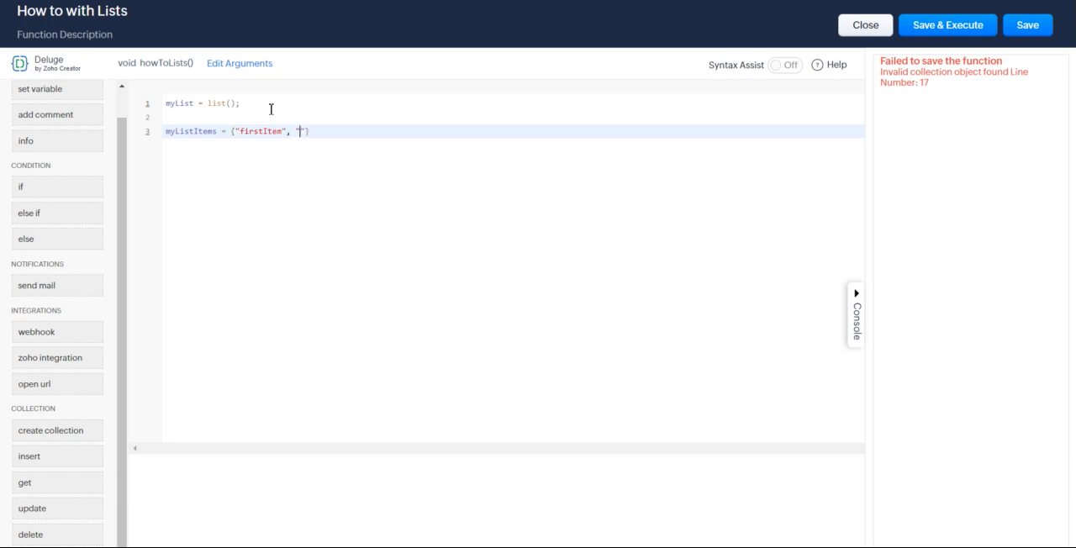
text(secondItem)
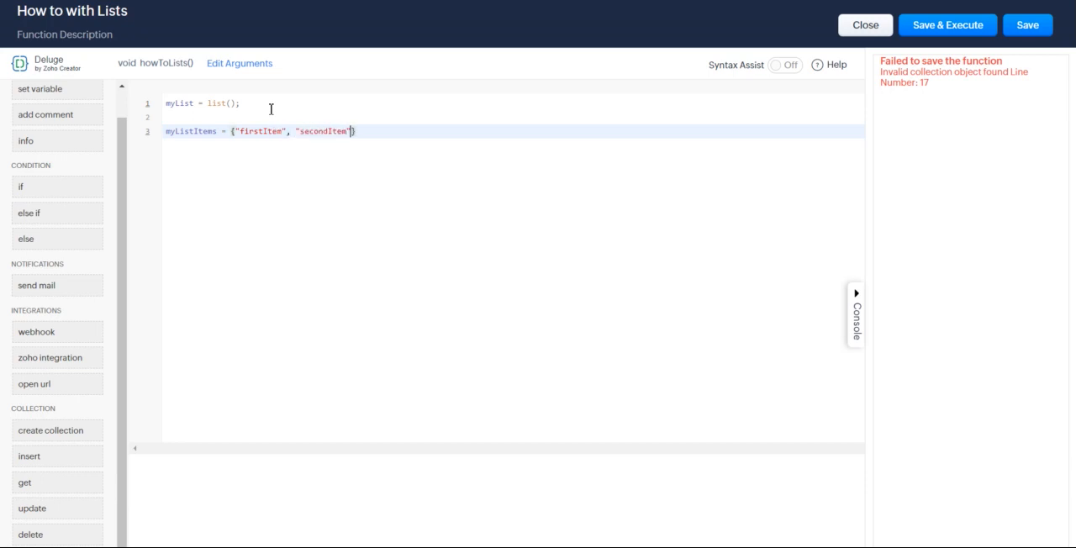
text(, "thirdItem")
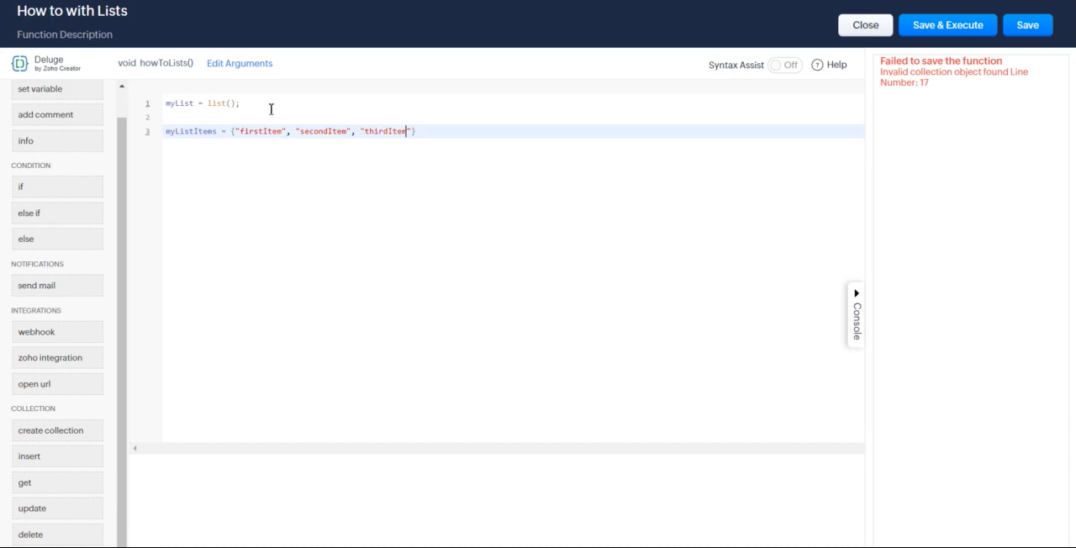
text(;)
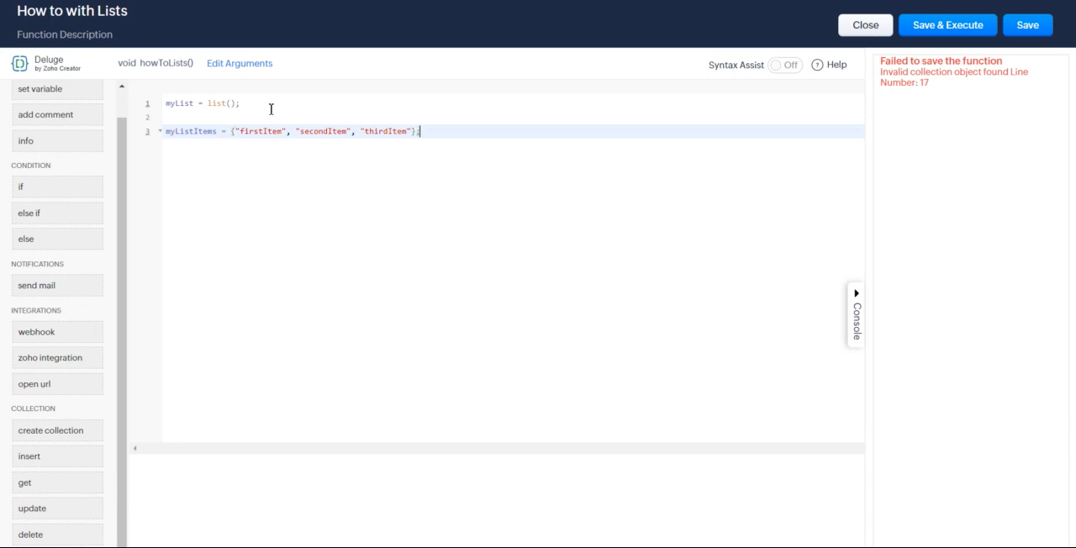
text(myList.ad)
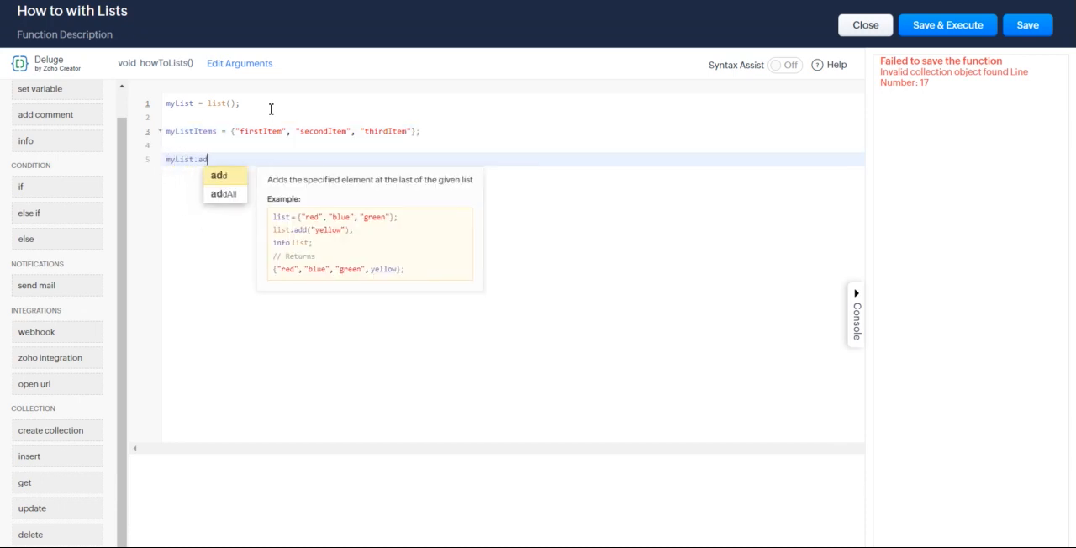
click(224, 193)
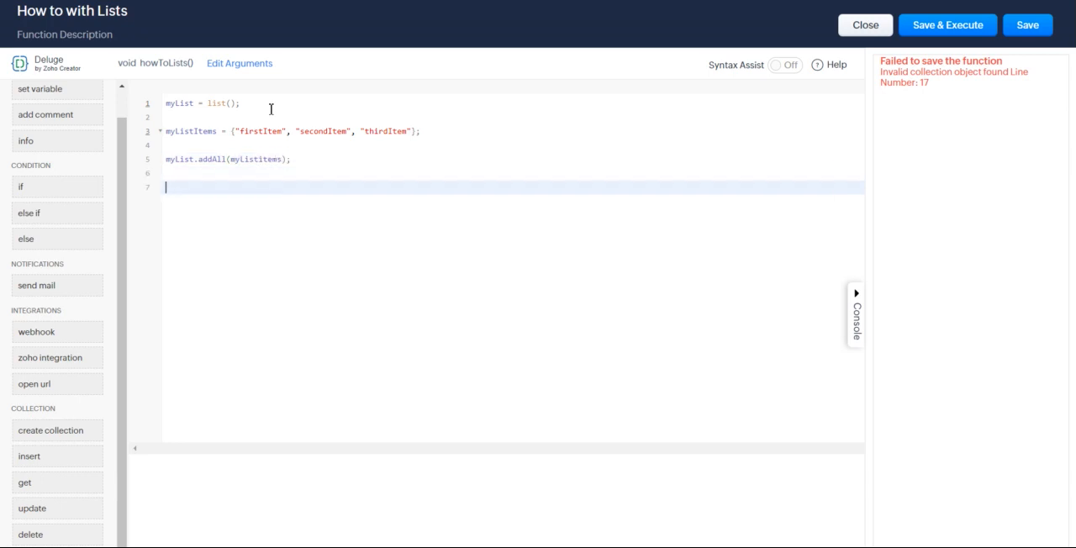
- Write a for each loop over the items that prints each one with info(item)
text(for each item in myListItems {)
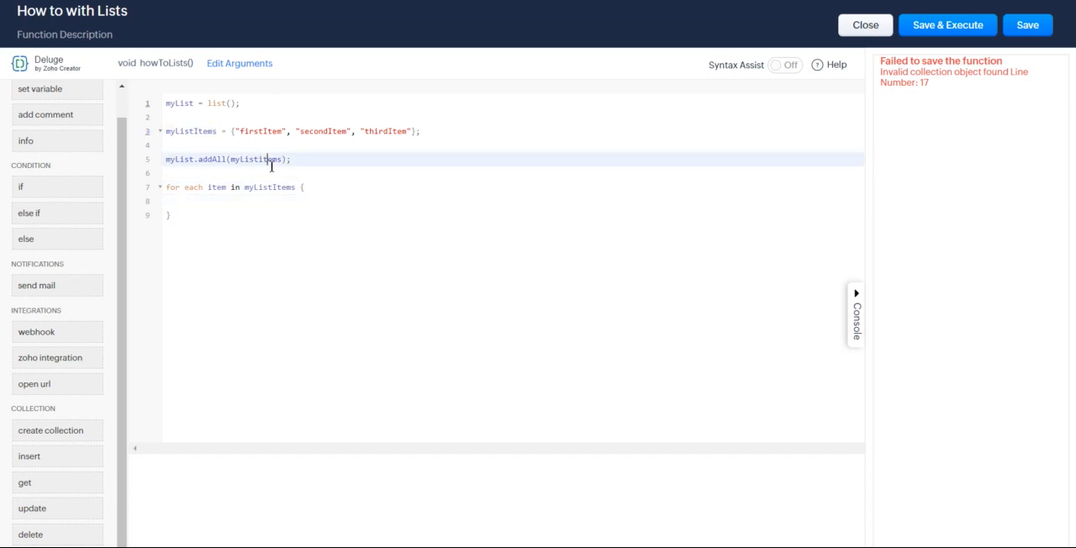
click(360, 201)
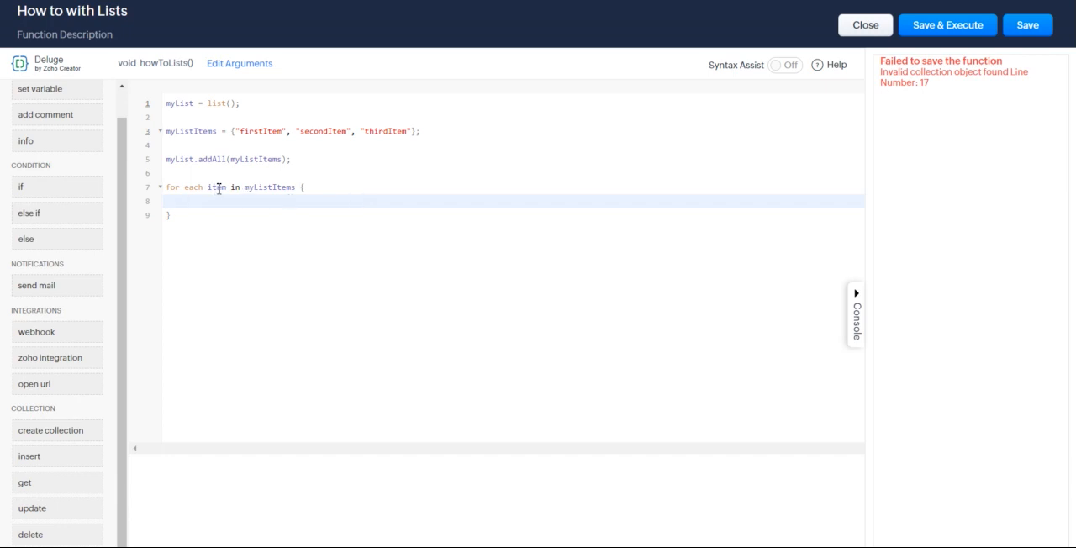
double_click(215, 186)
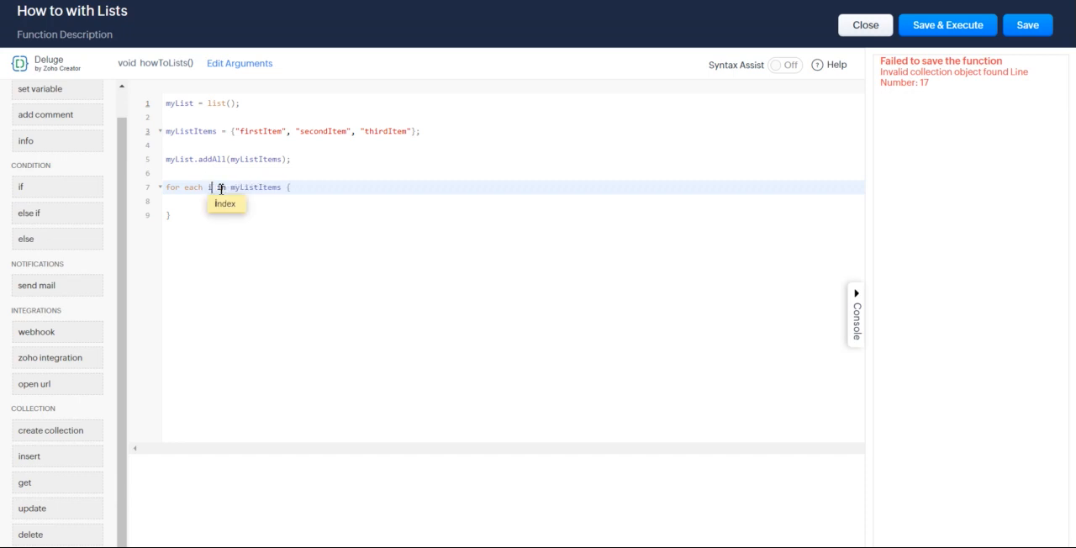
text(item)
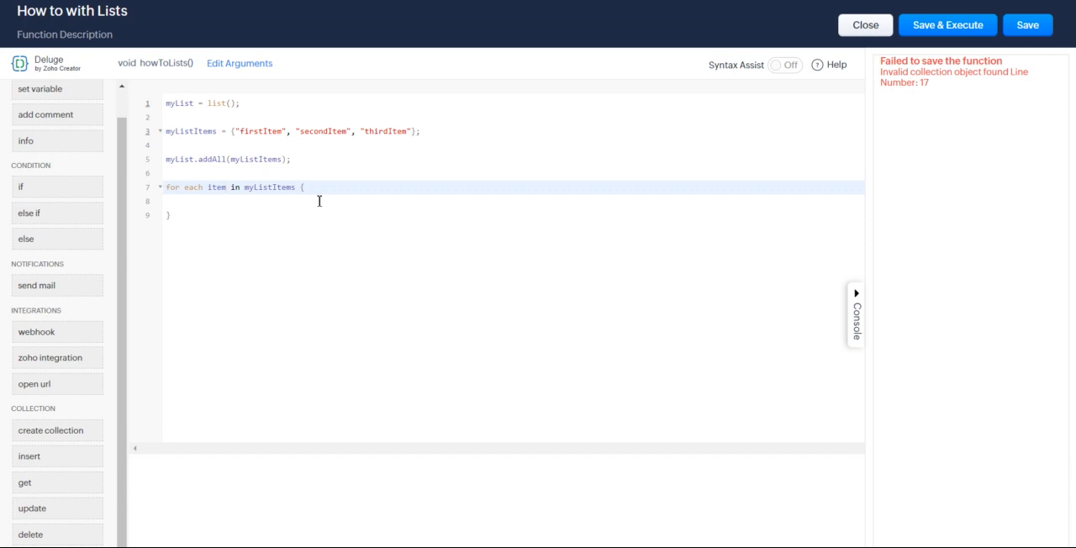
mouse_move(214, 206)
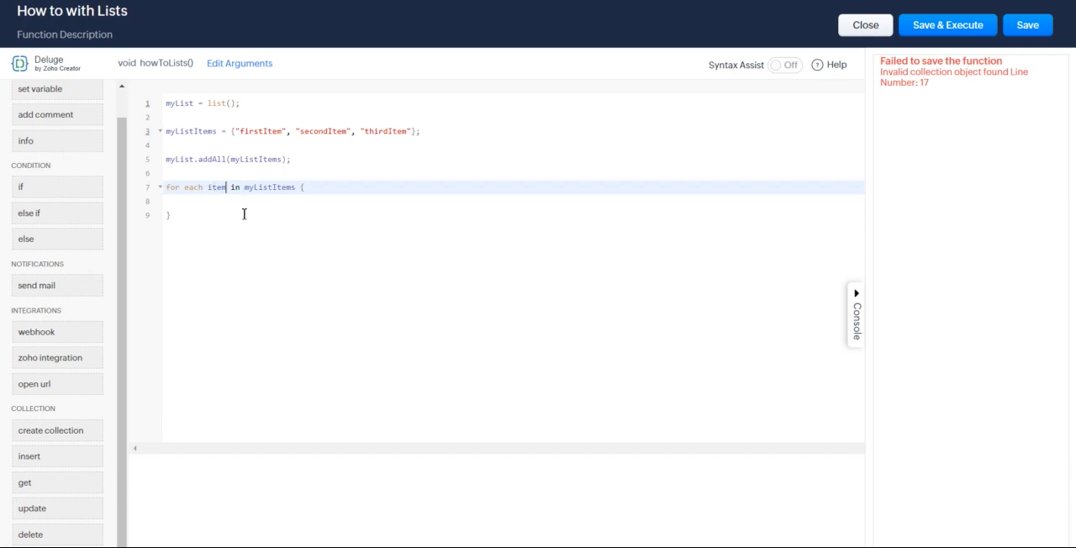
double_click(260, 131)
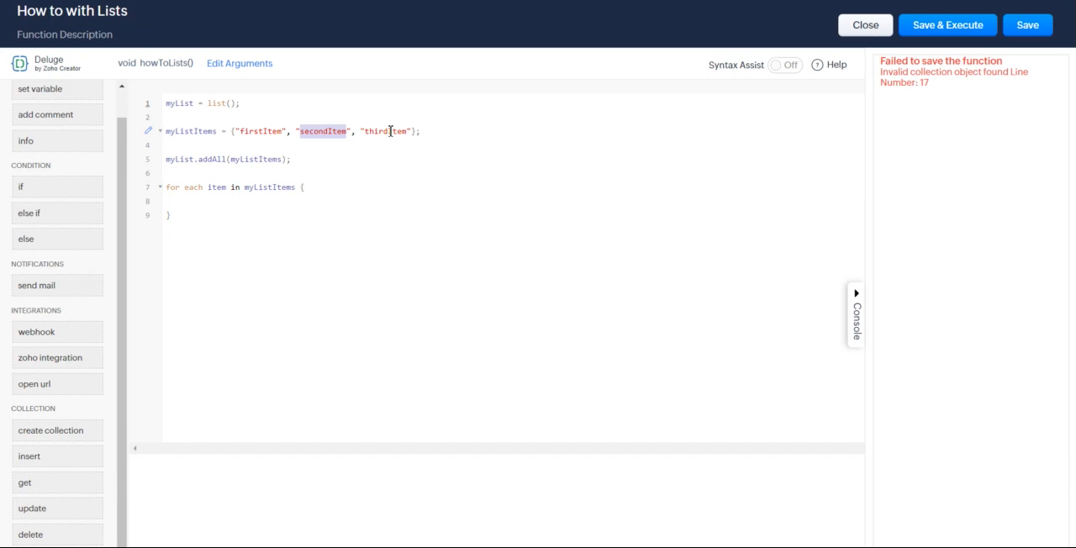
click(245, 202)
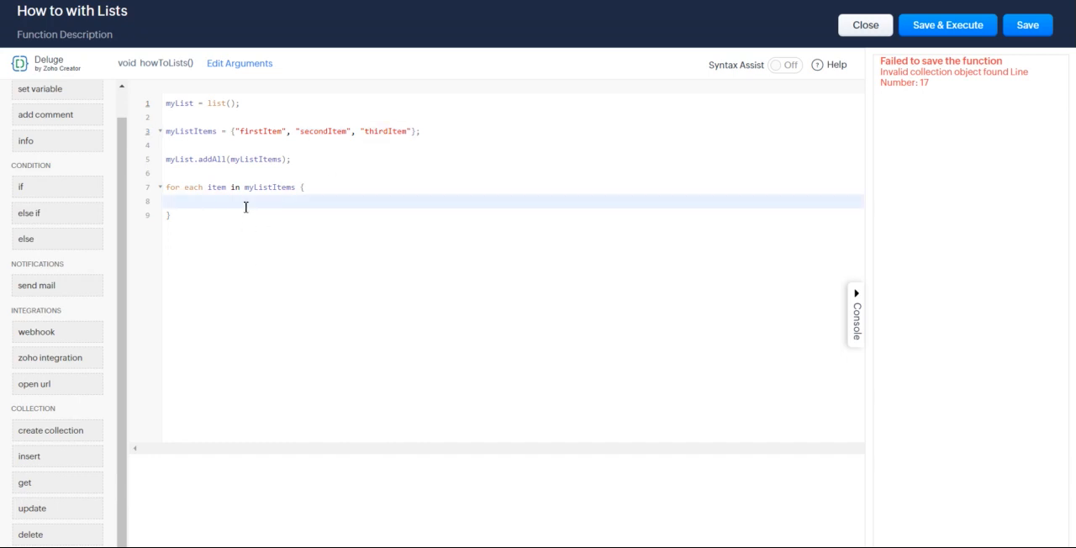
text(info(item);)
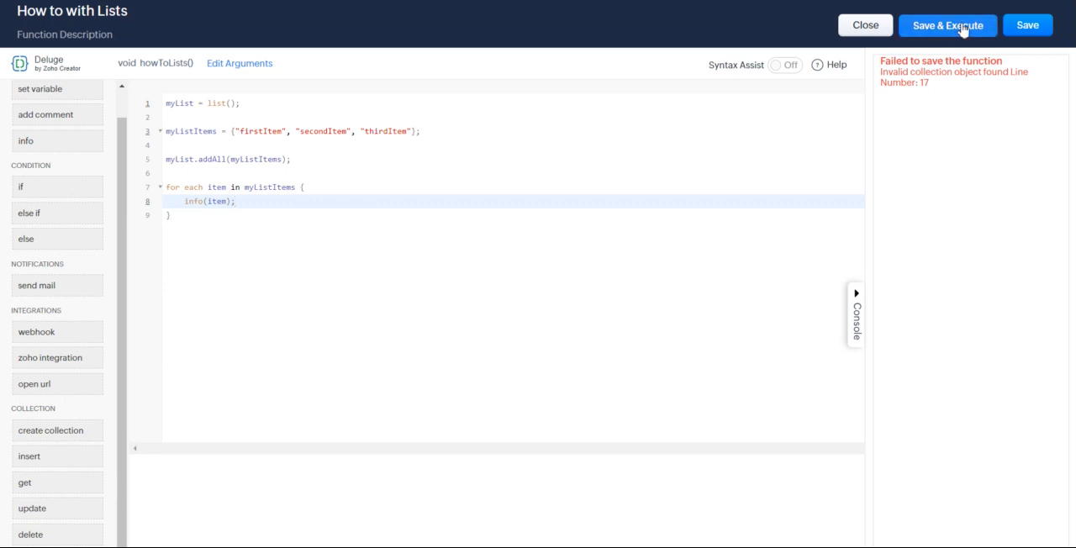
- Run the function, printing firstItem, secondItem and thirdItem, and place the cursor to rework the code
click(948, 24)
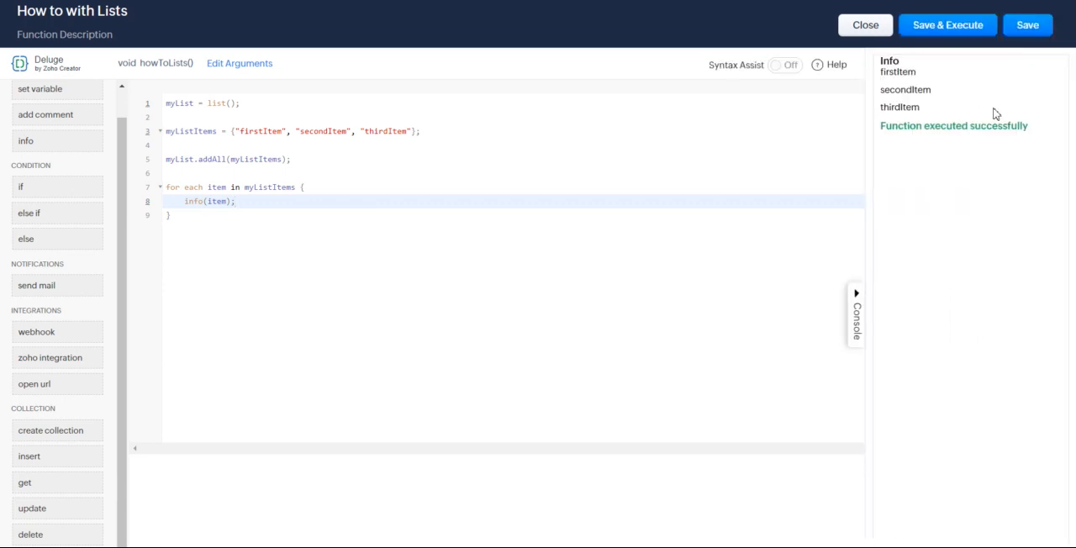
mouse_move(932, 119)
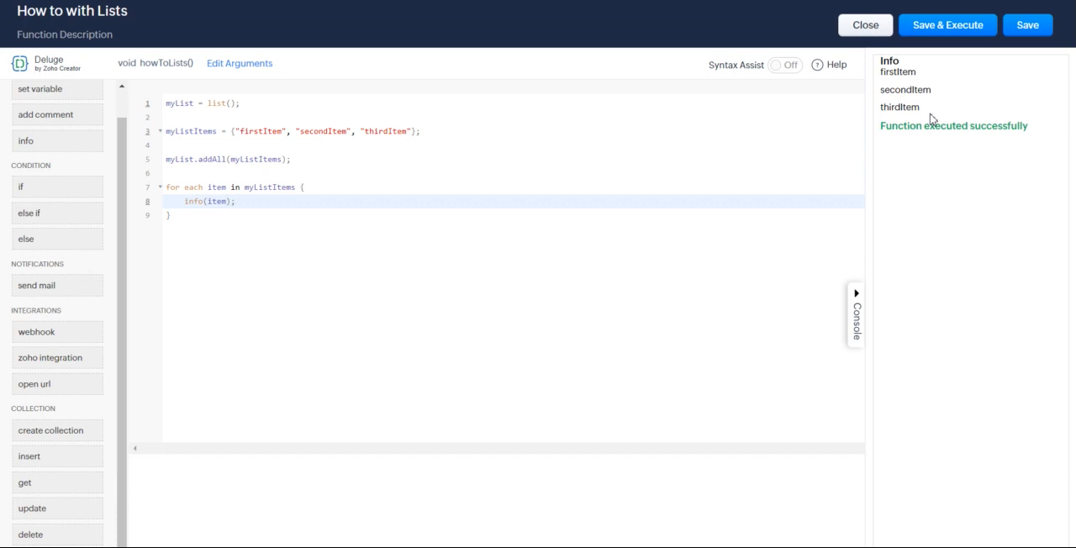
mouse_move(476, 221)
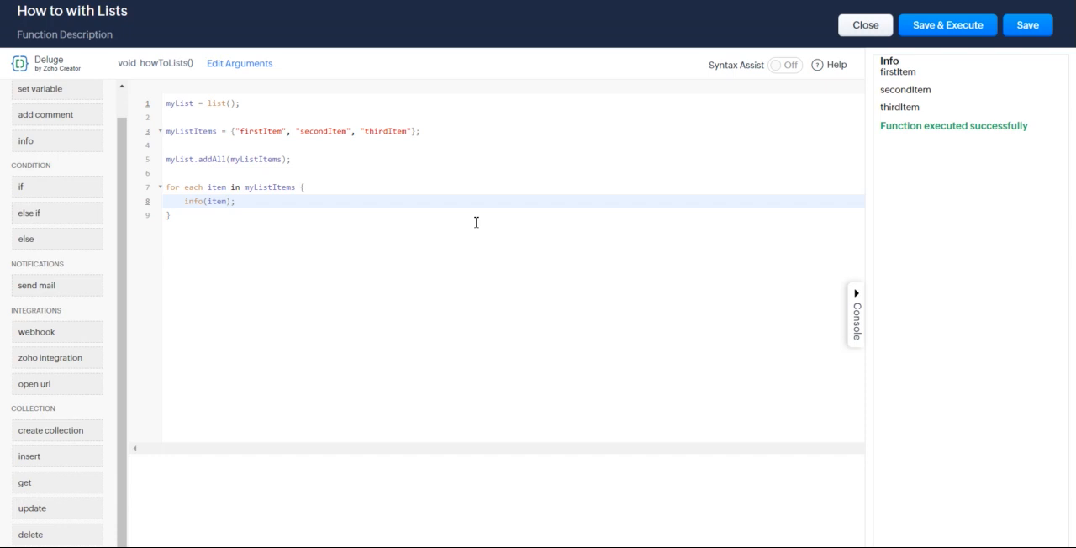
mouse_move(195, 220)
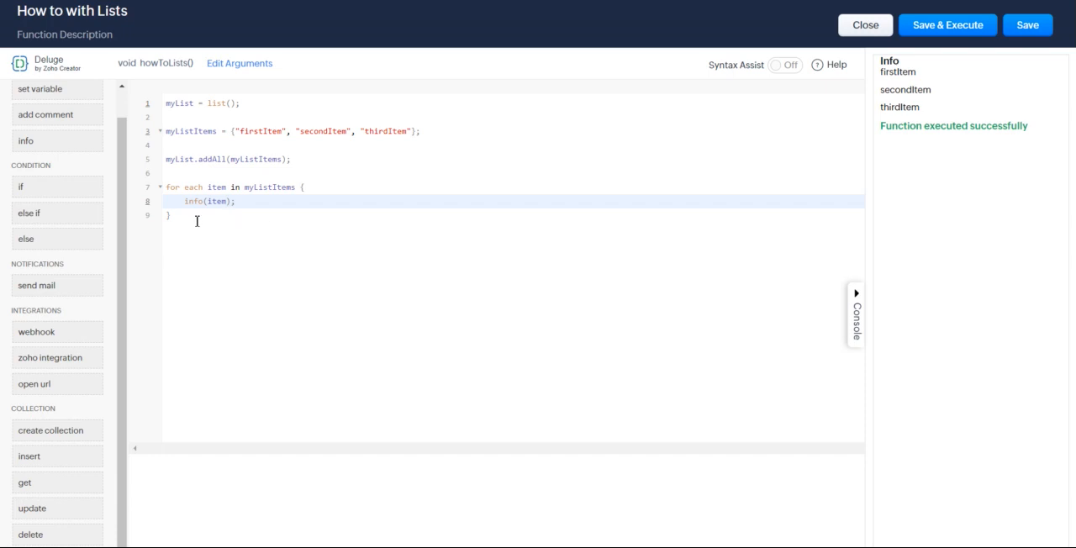
mouse_move(205, 236)
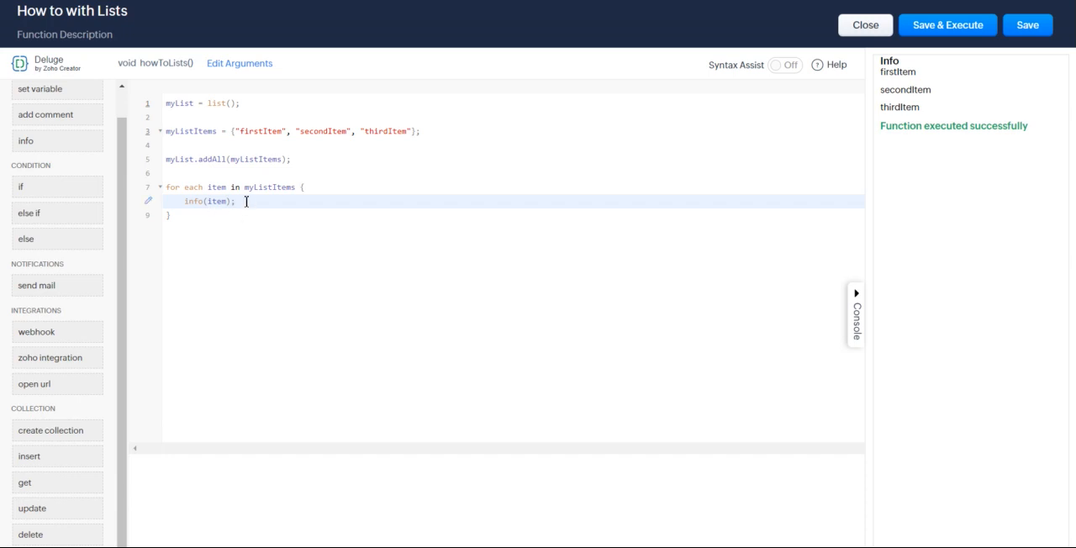
double_click(205, 202)
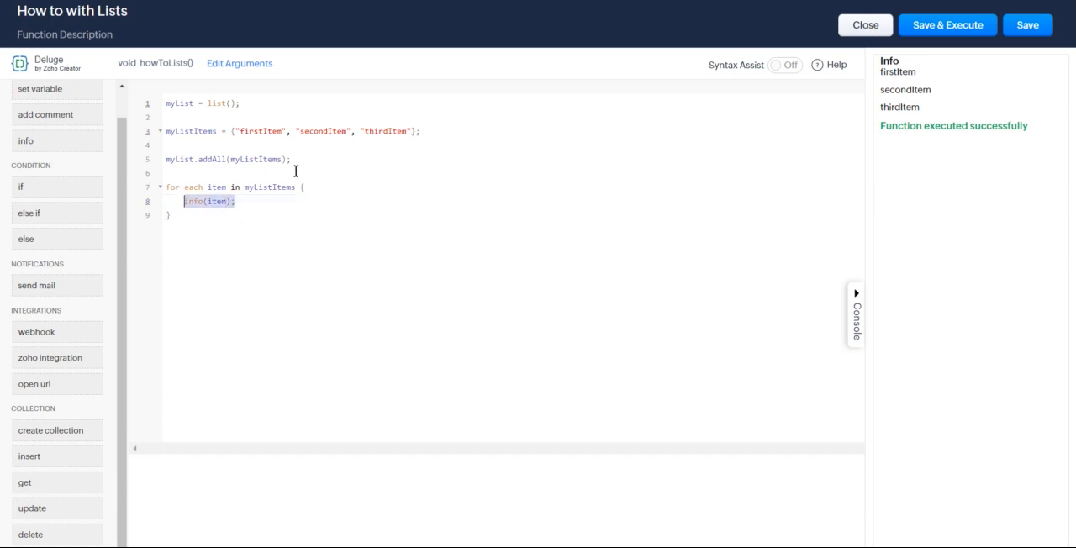
click(289, 158)
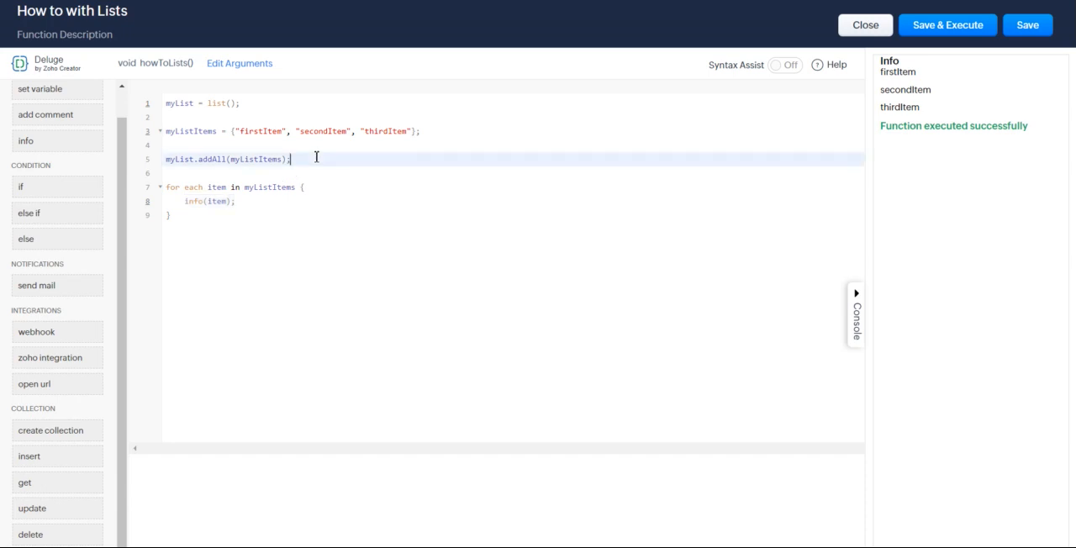
mouse_move(309, 144)
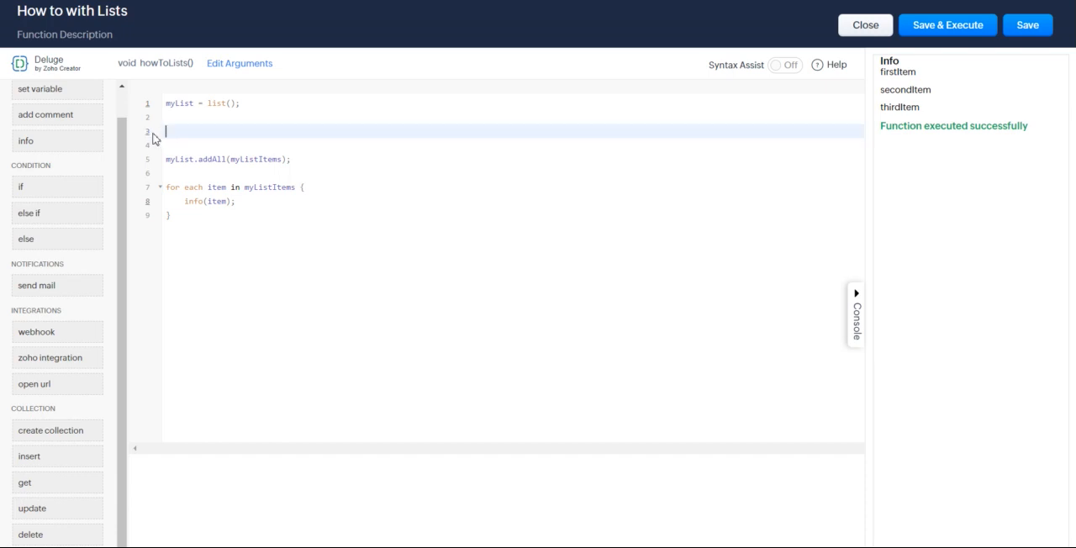
- Create accountOne = map() with put calls for name Jose Alvarado and his email
text(4)
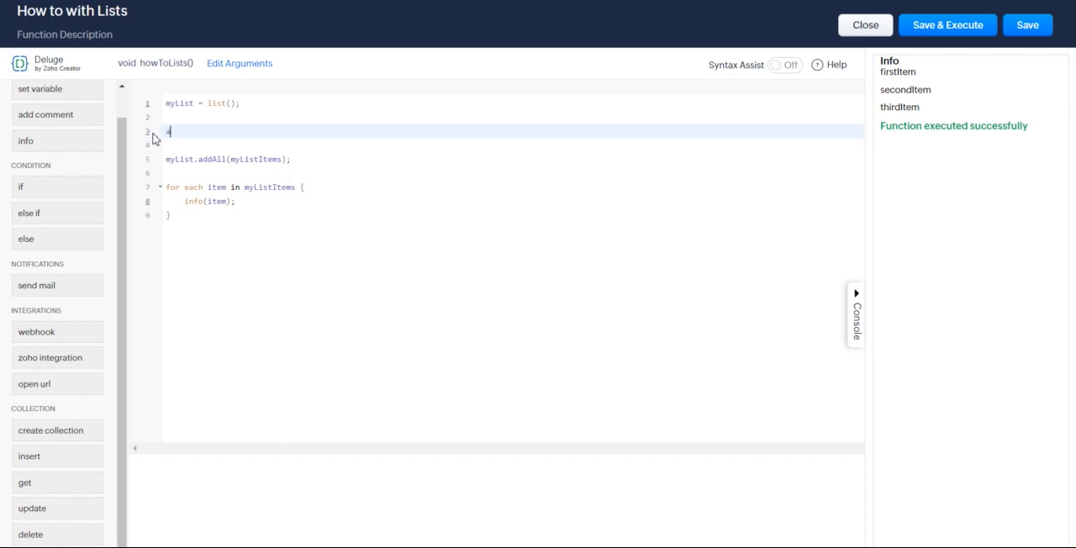
text(accountOne)
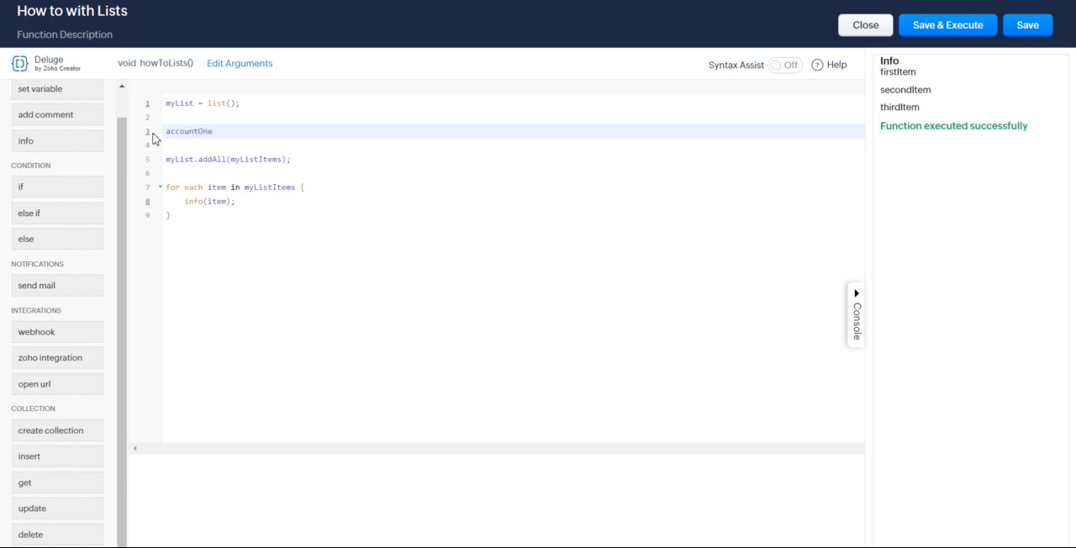
text(= map();)
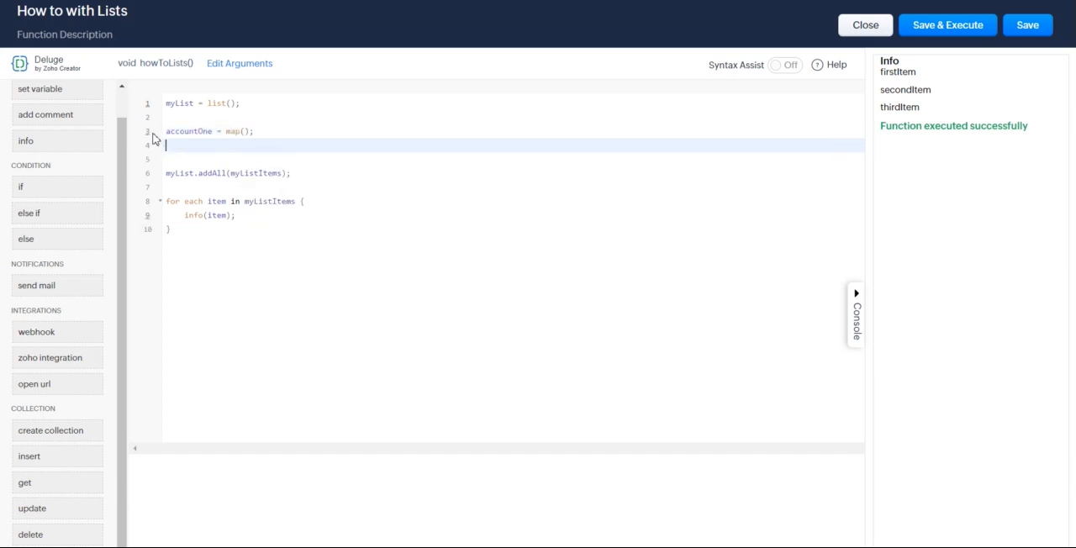
text(accountOne.put("n)
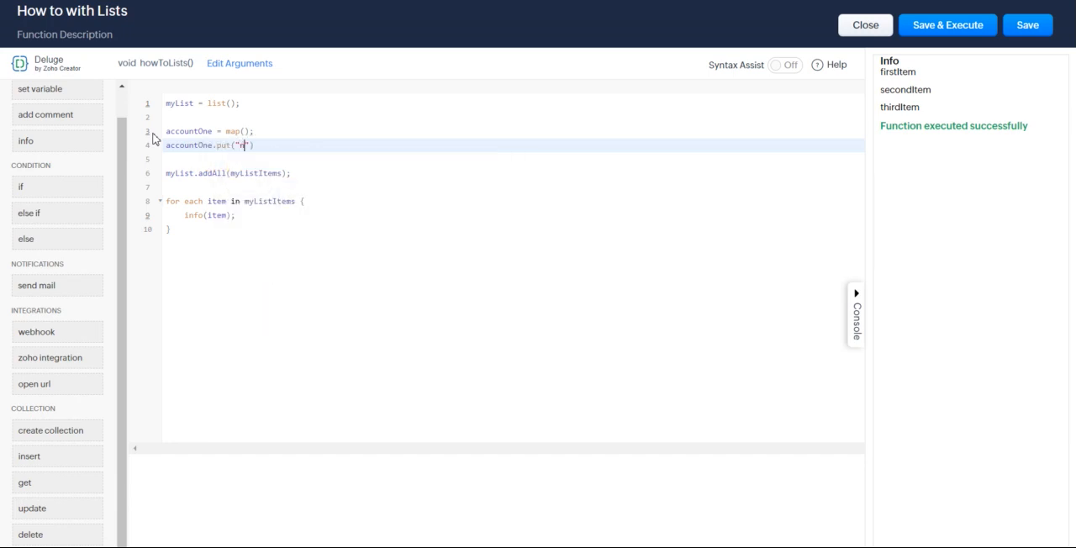
text(name", ")
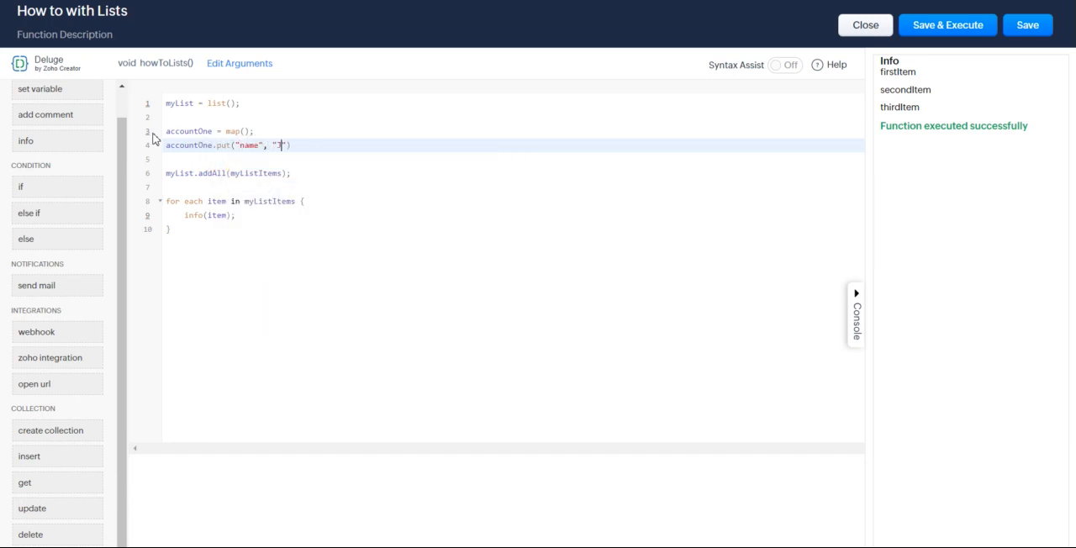
text(Jose Alvarado)
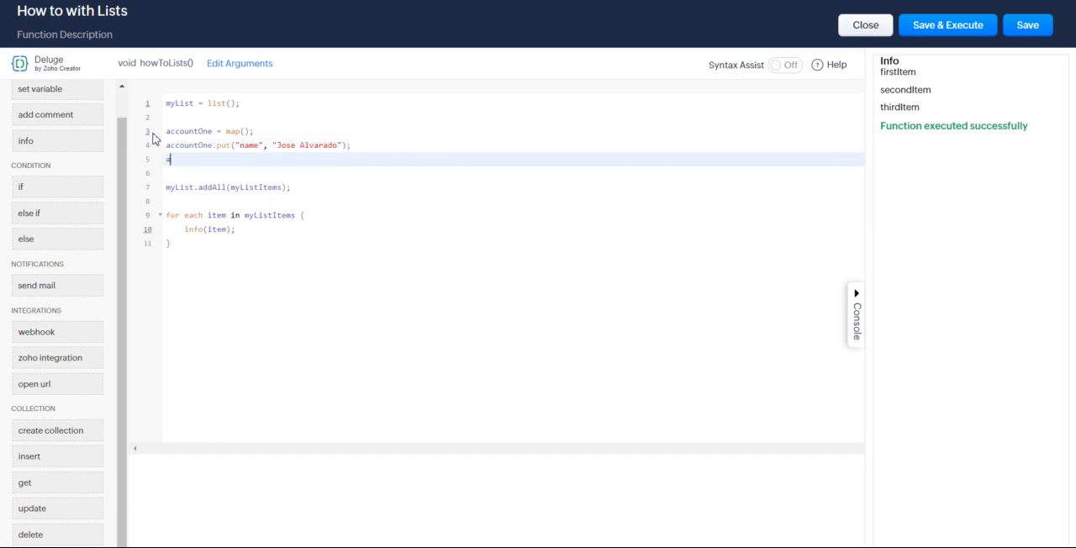
text(accountOne.put("email", ")
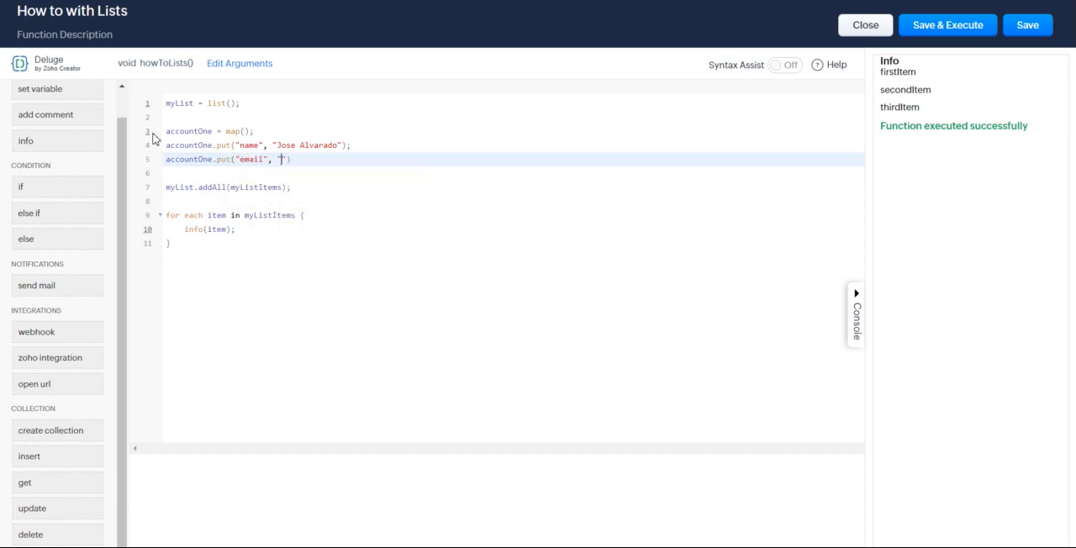
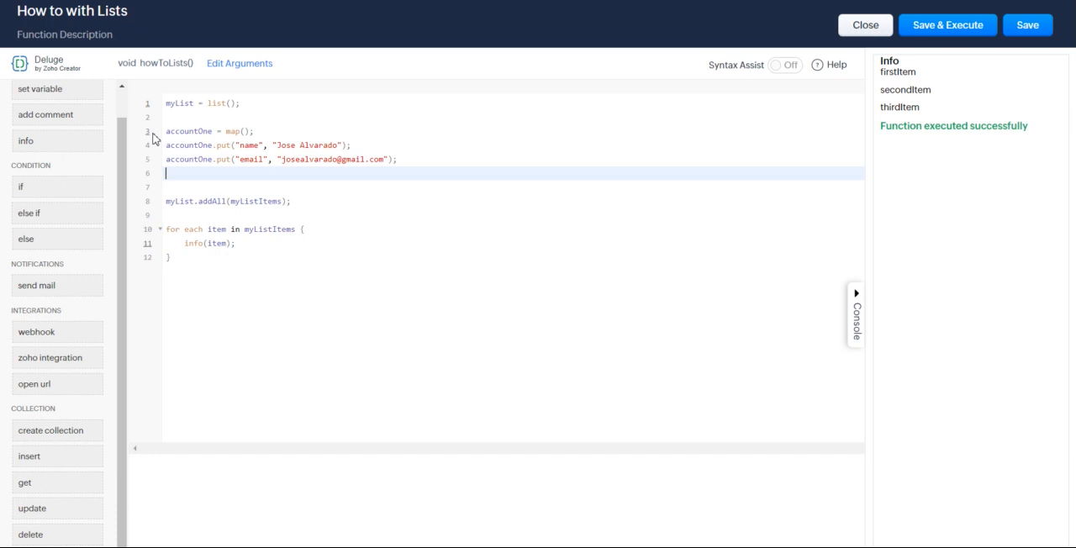
text(accountTwo = map)
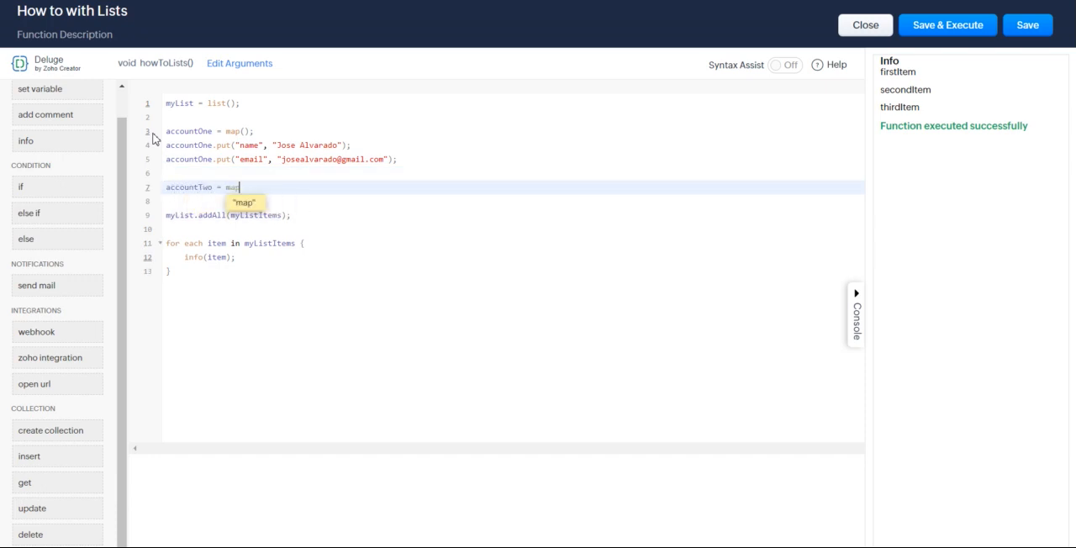
text(accountTwo.pu)
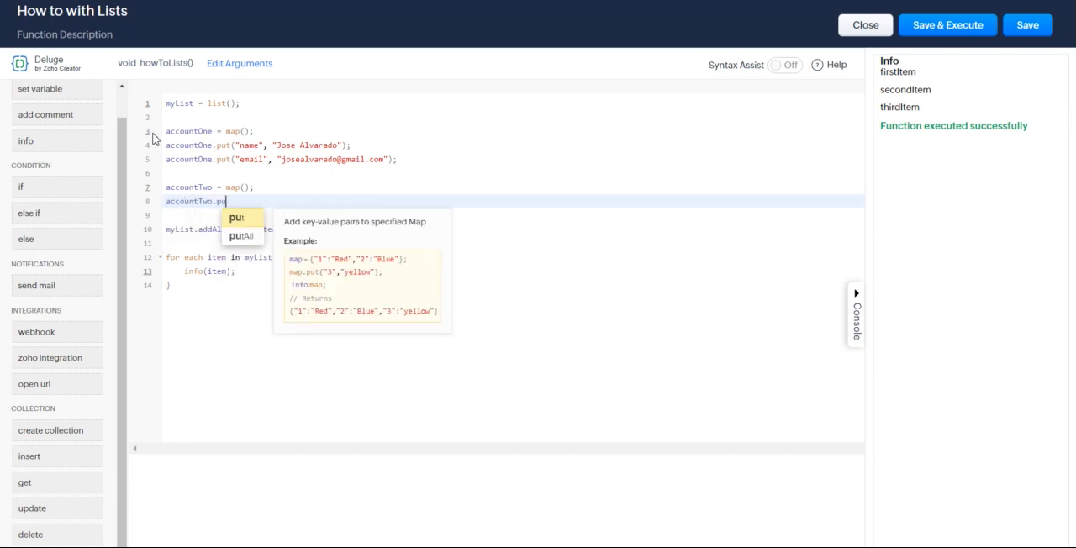
click(235, 219)
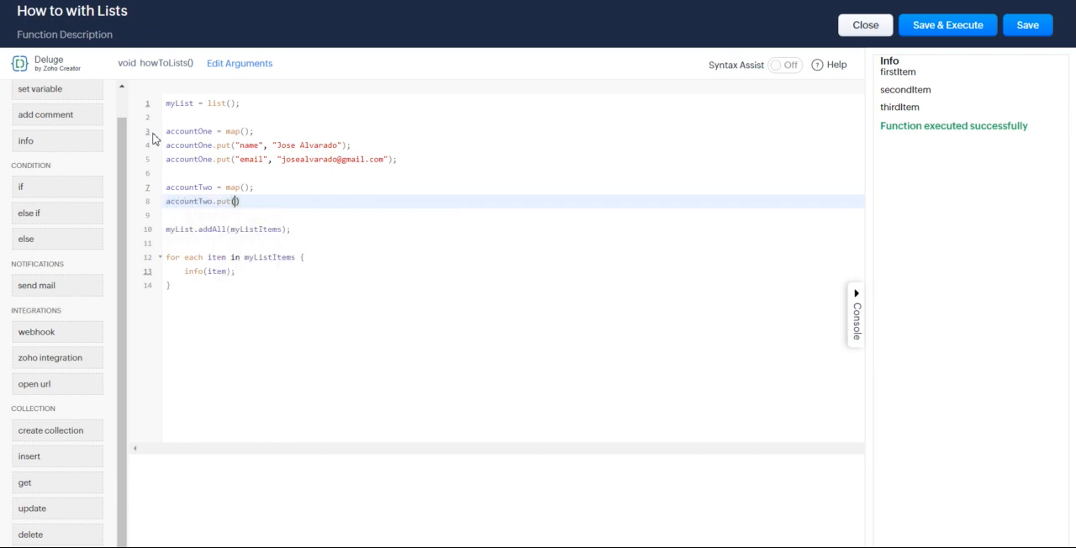
text("name", ")
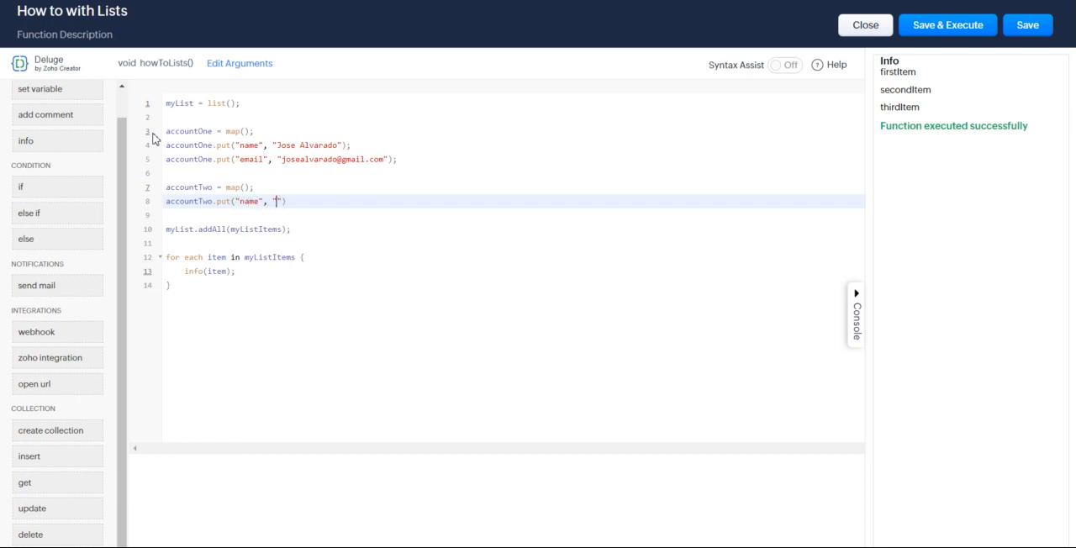
text(Russell)
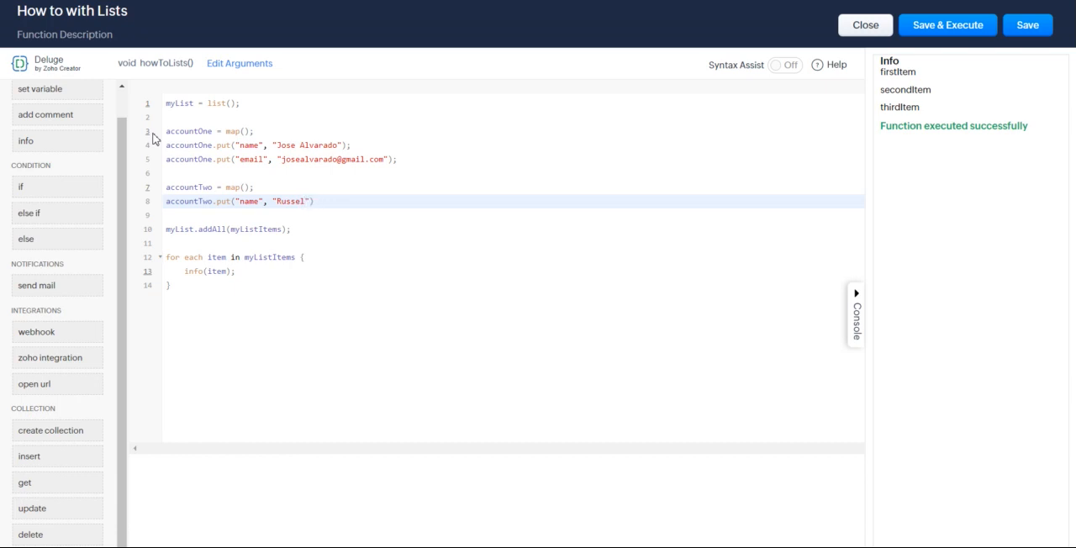
text(West)
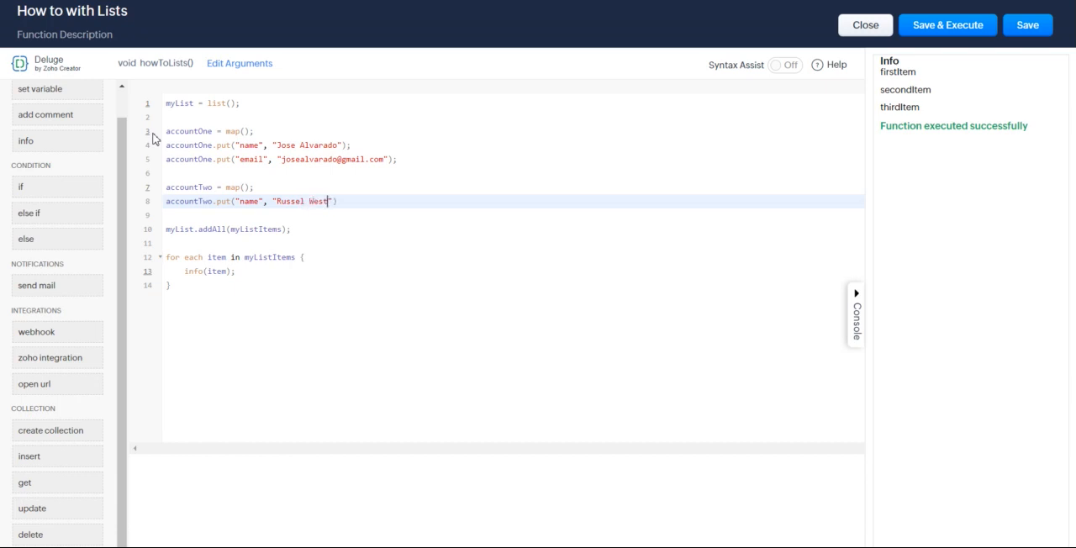
text(brook");)
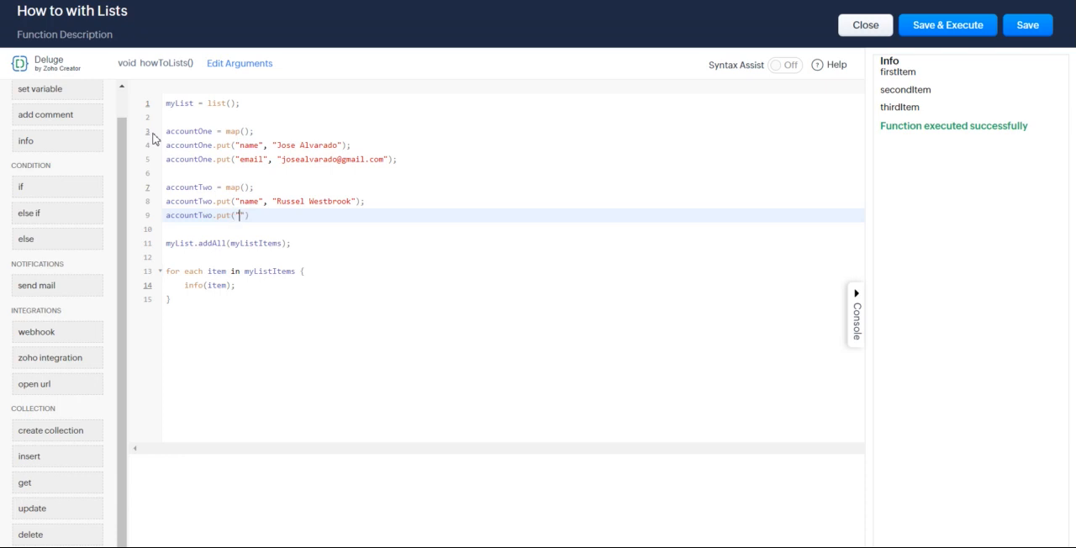
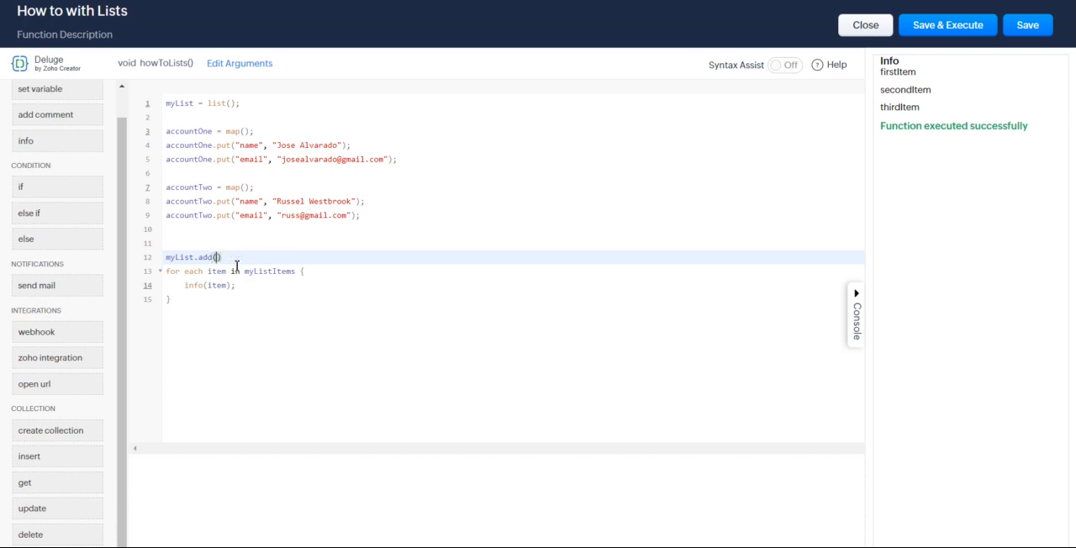
- Add accountOne and accountTwo to myList, loop over myList, and run so both maps print
text(accountOne)
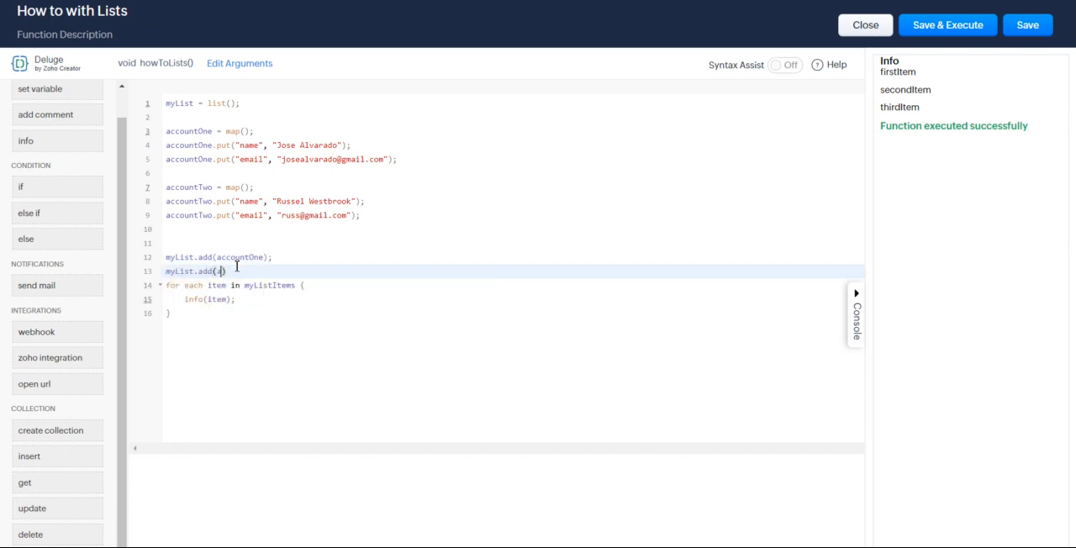
text(accountTwo)
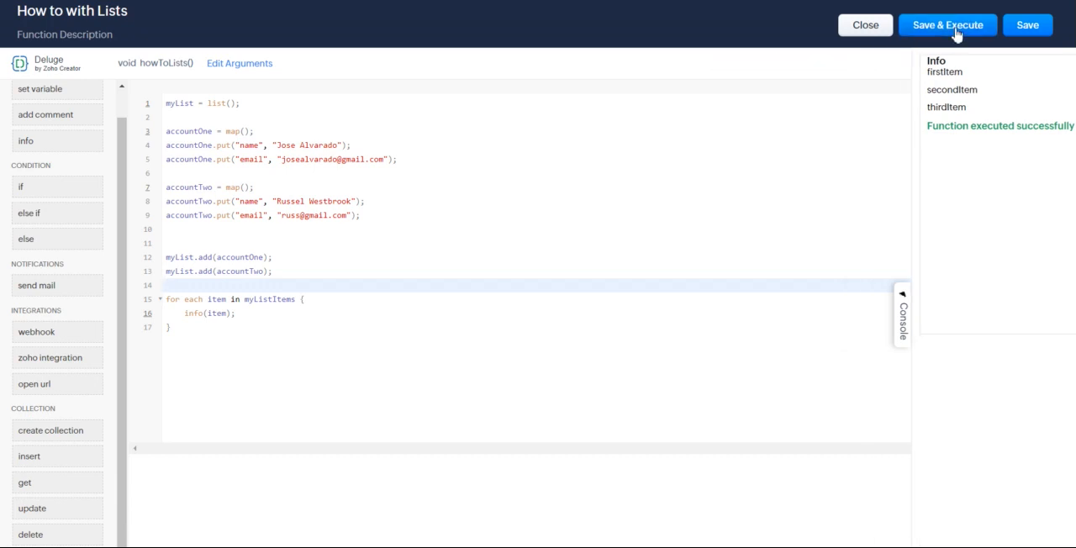
click(948, 24)
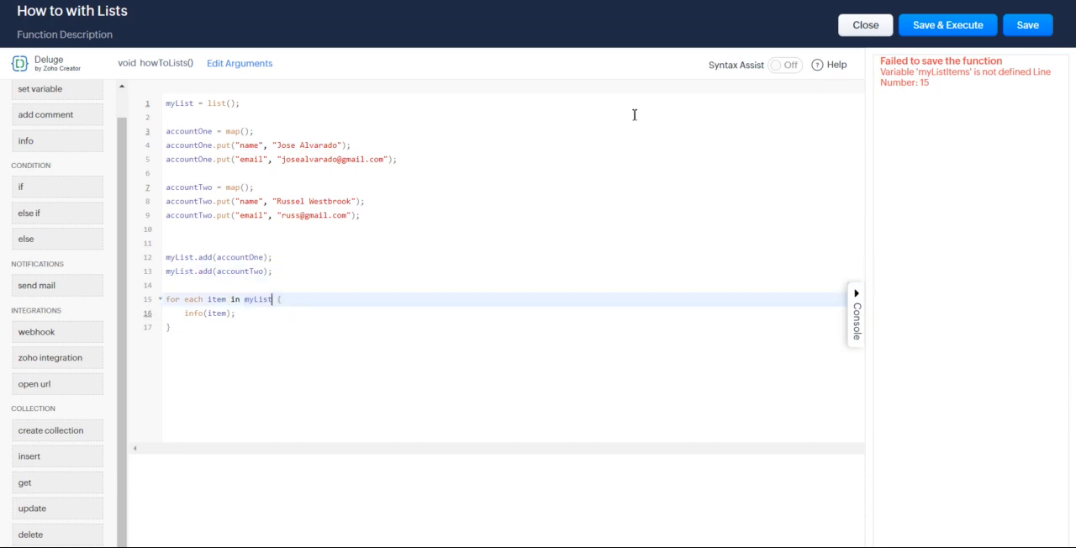
click(948, 23)
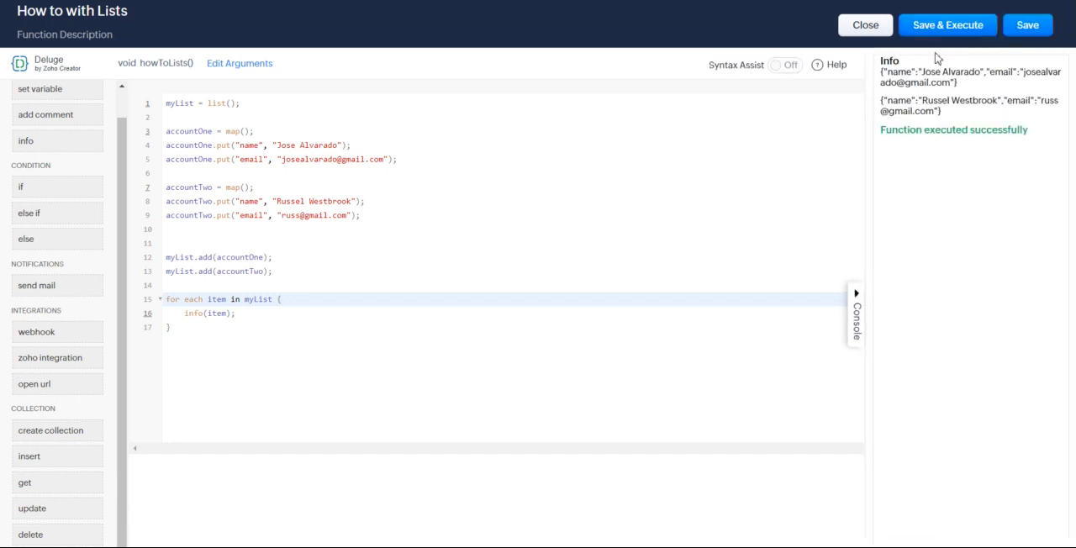
mouse_move(1036, 131)
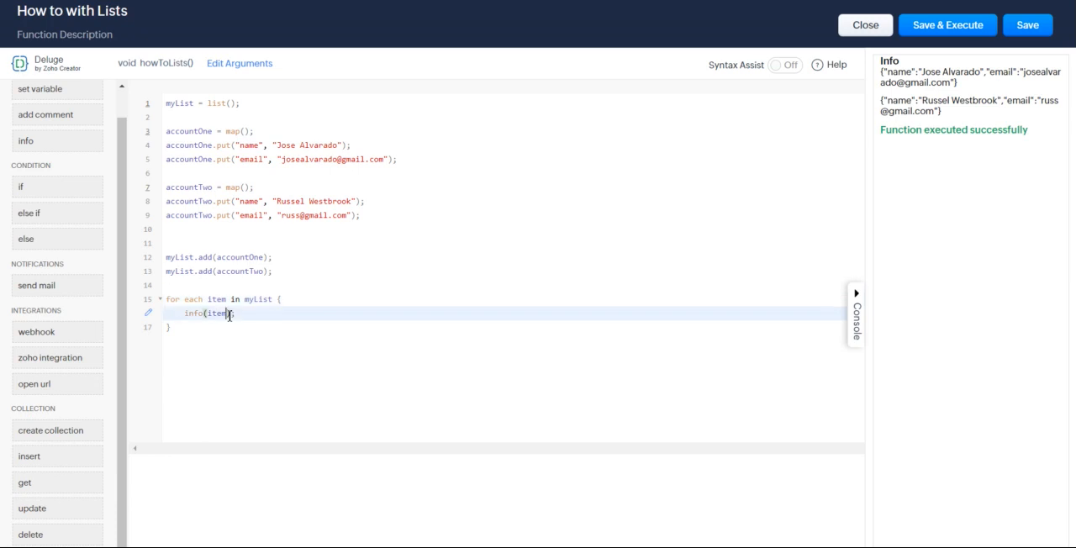
- Change the loop to info(item.get("name")) and run, printing Jose Alvarado and Russel Westbrook
text(.get())
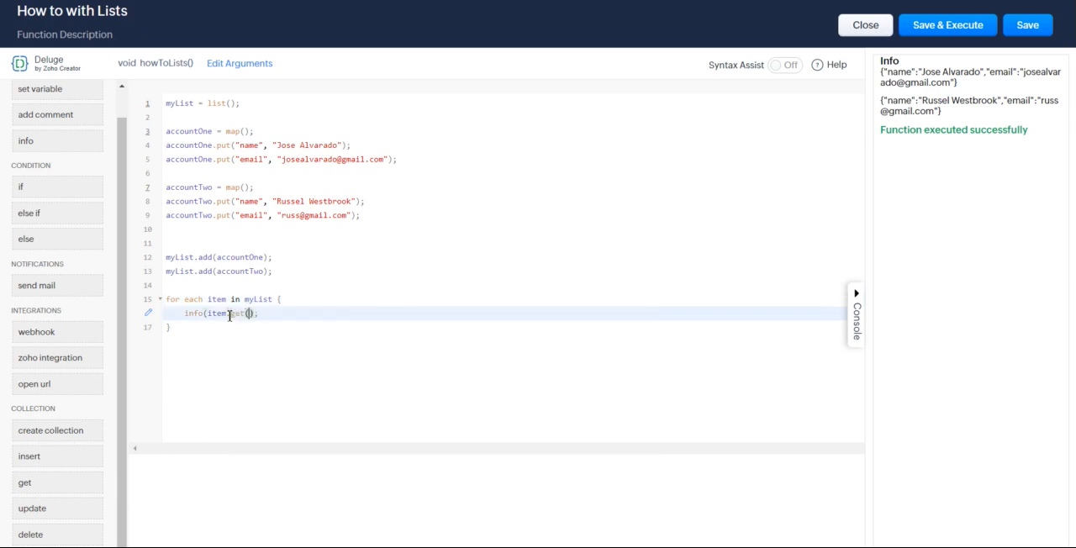
text("")
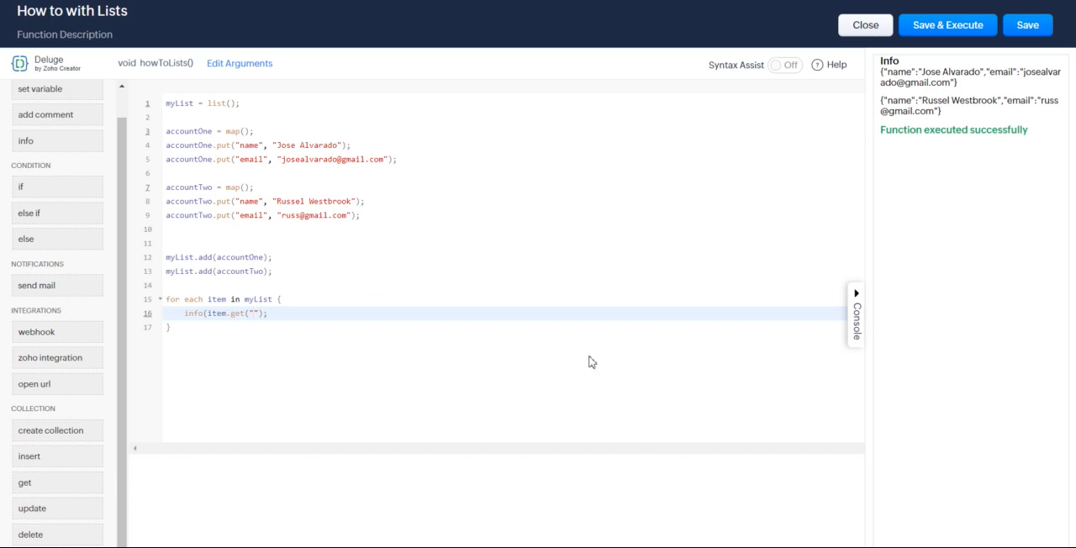
text(name)
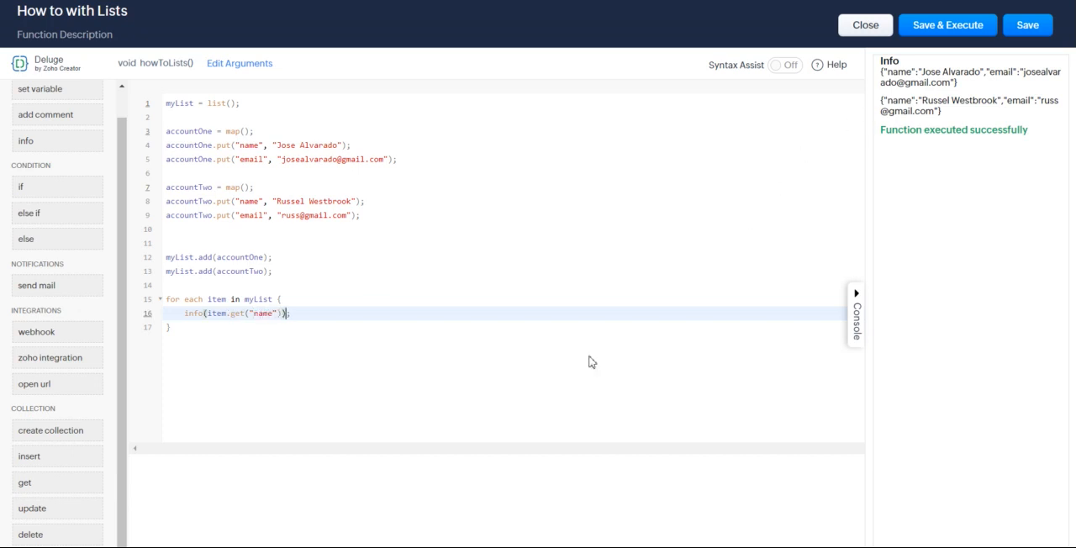
click(948, 23)
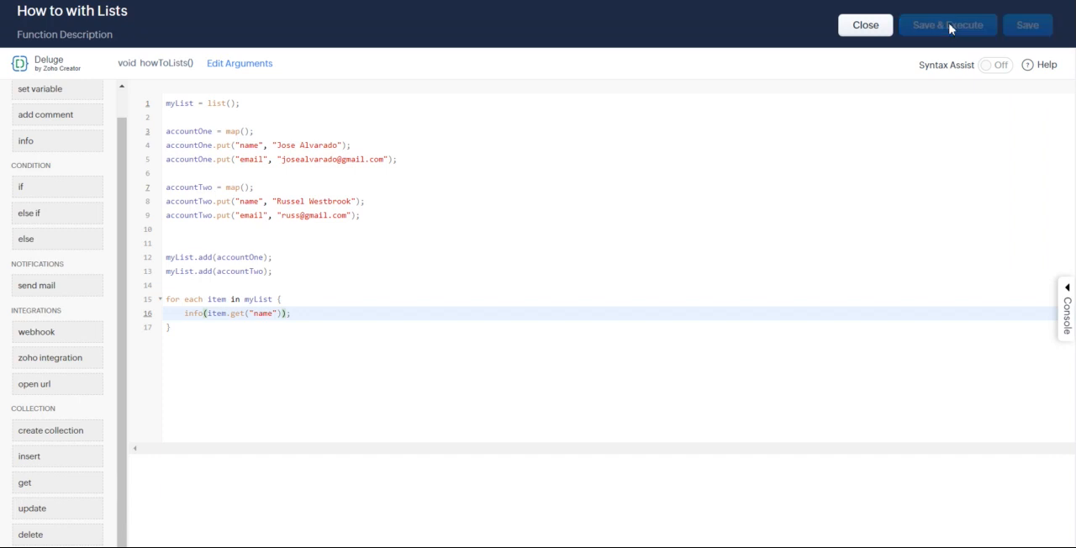
click(948, 24)
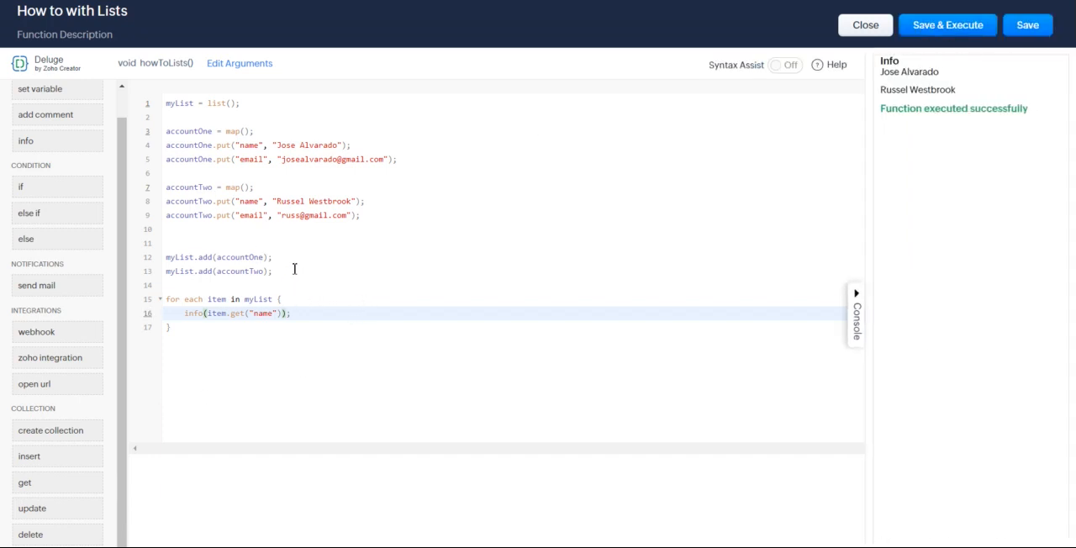
mouse_move(303, 306)
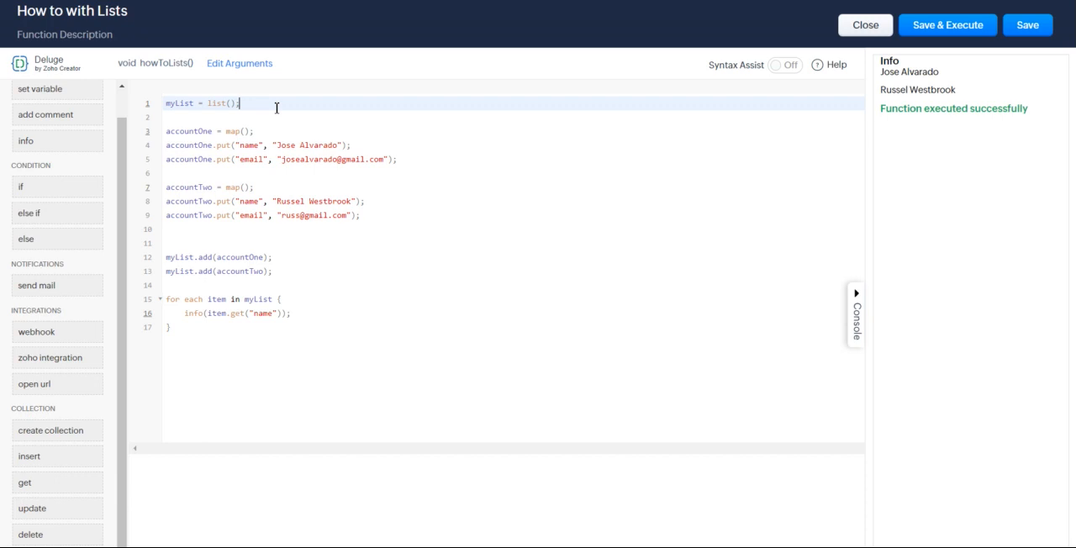
- Declare formattedList = list() and start a new line inside the loop
text(formatted)
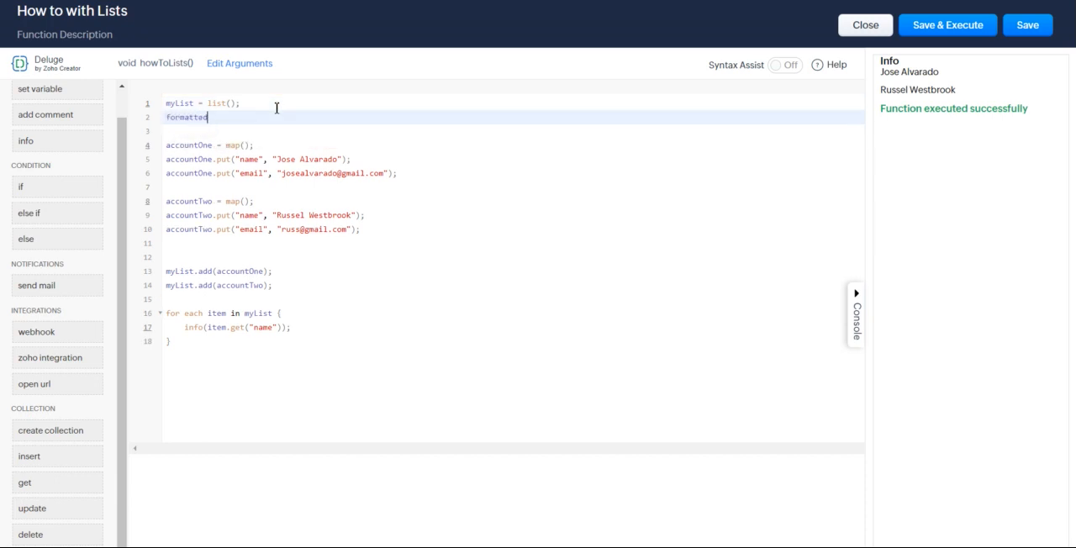
text(List = li9st();)
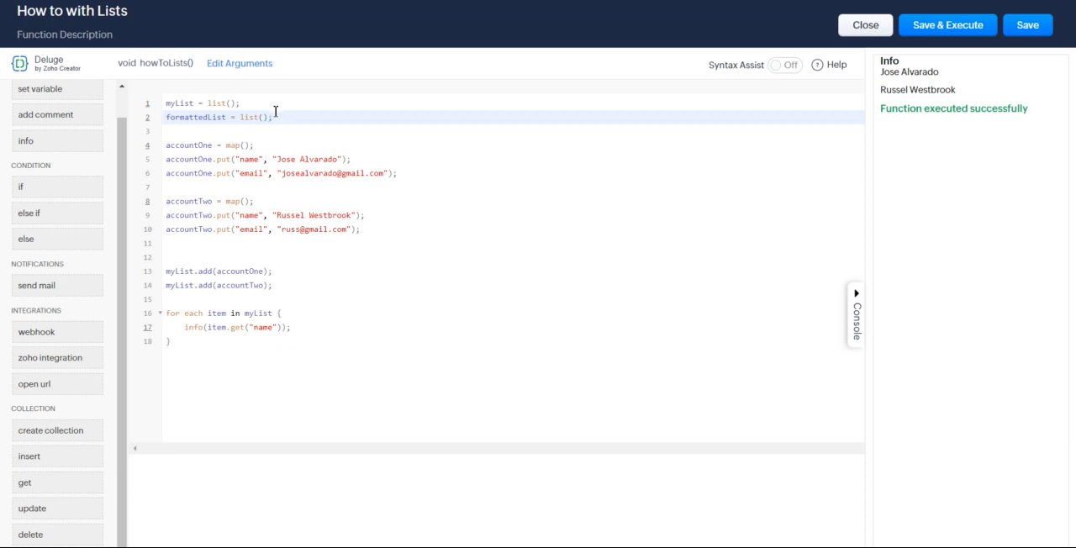
click(282, 313)
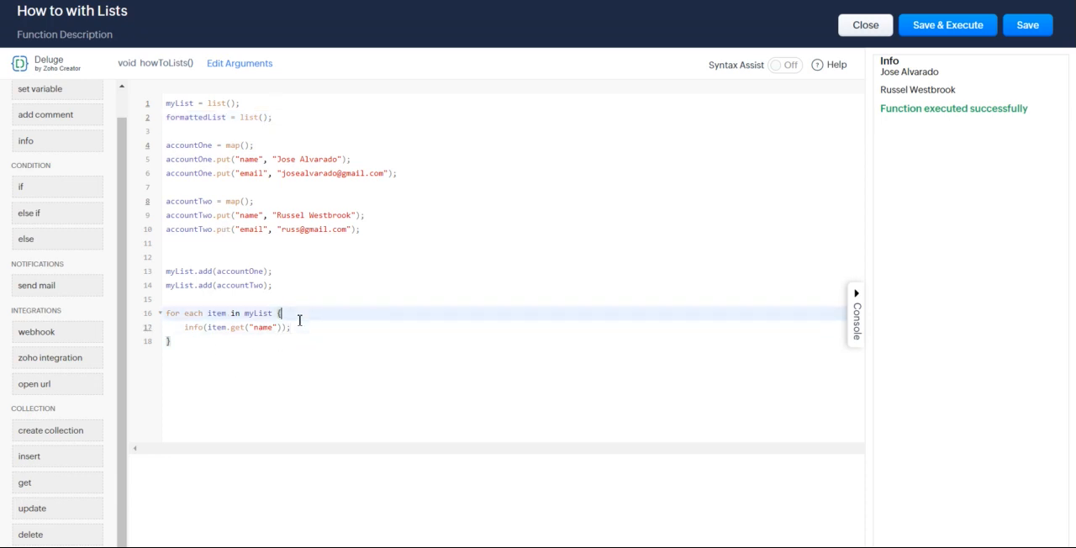
key(enter)
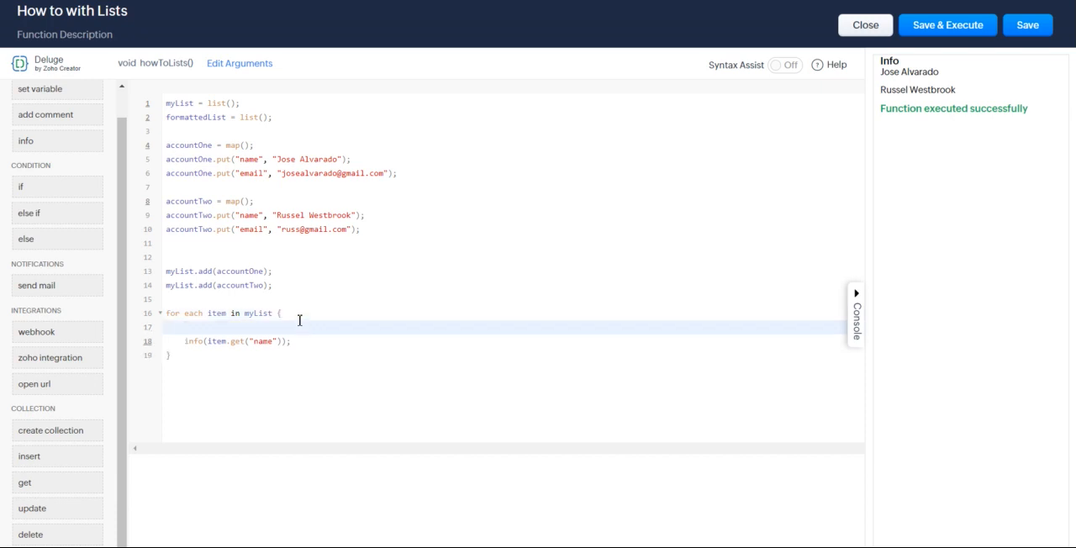
- Inside the loop create myMap = map() and put myList.indexOf(item) as key with item as value
text(myMap = map();)
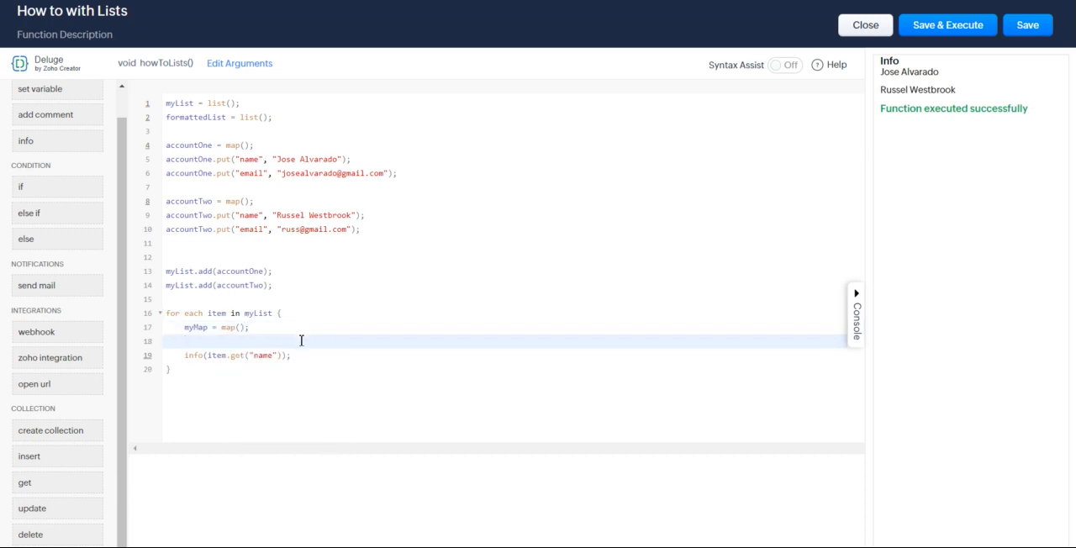
text(m)
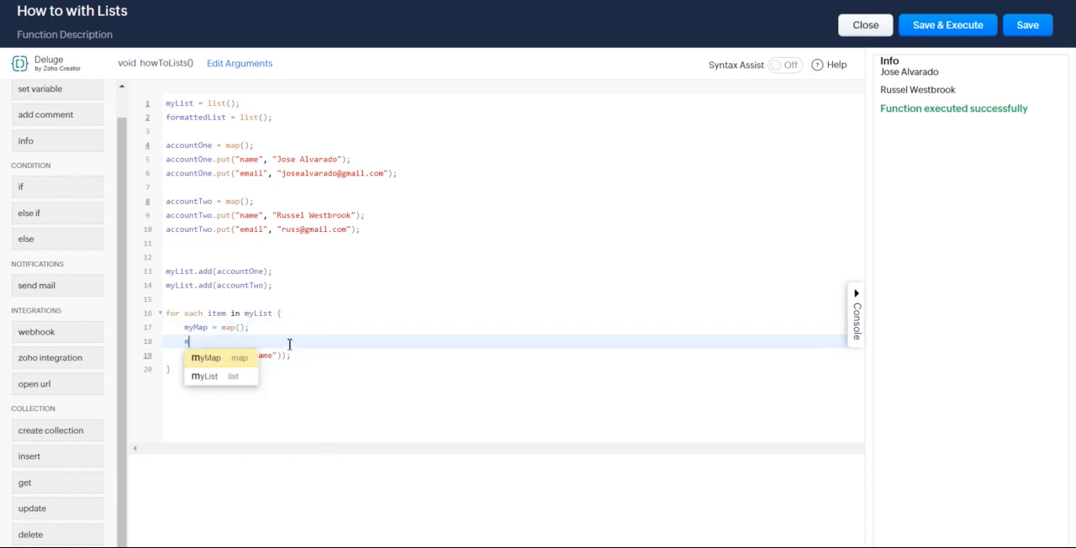
click(205, 357)
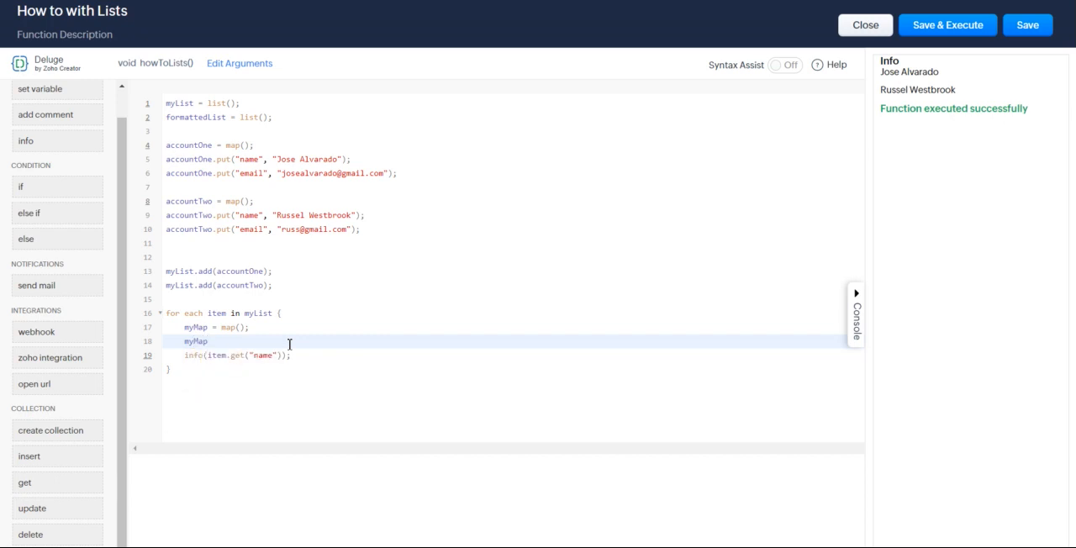
text(.put(""))
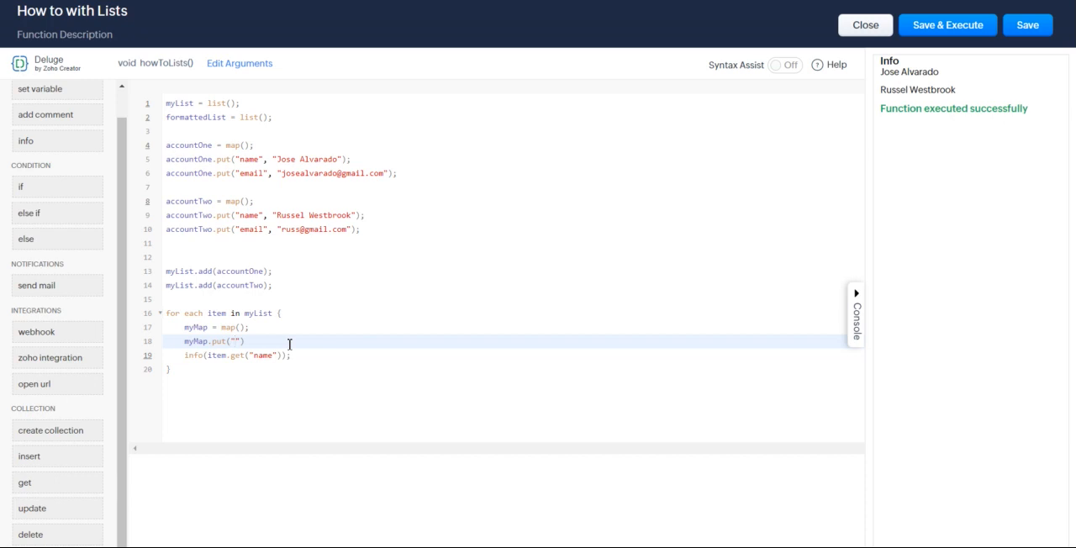
text(myList.inde)
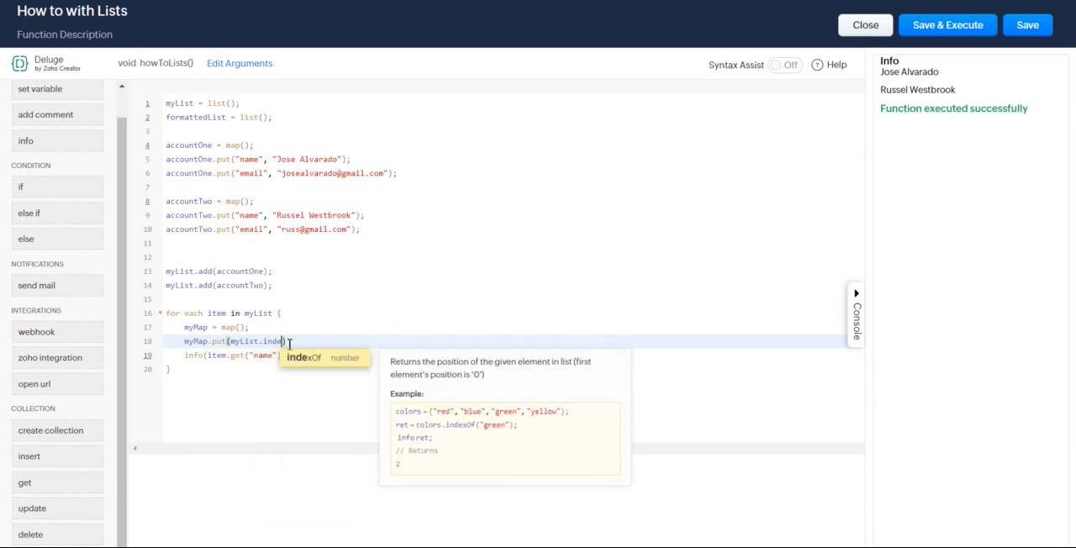
click(303, 357)
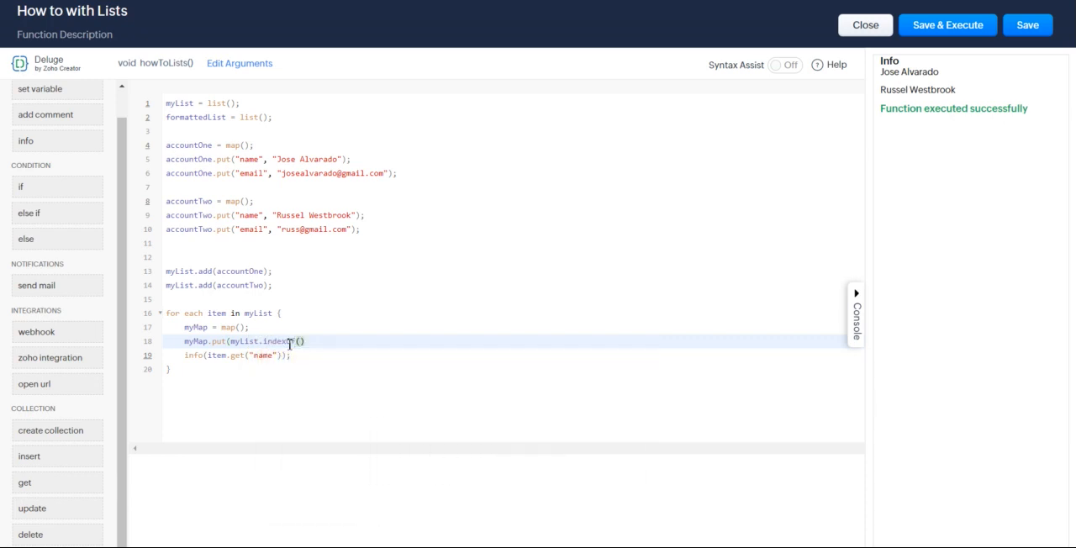
text(item))
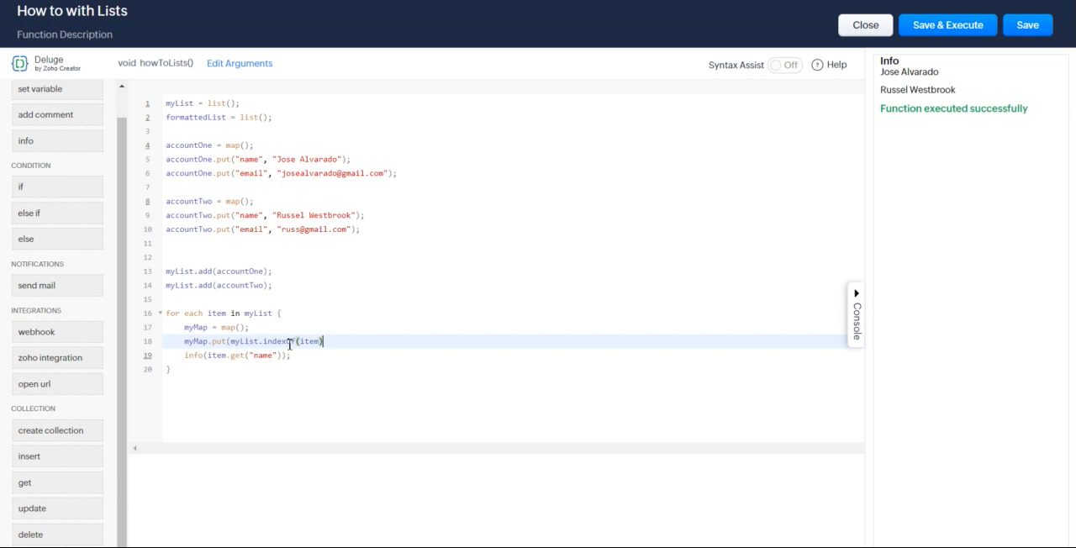
text(,)
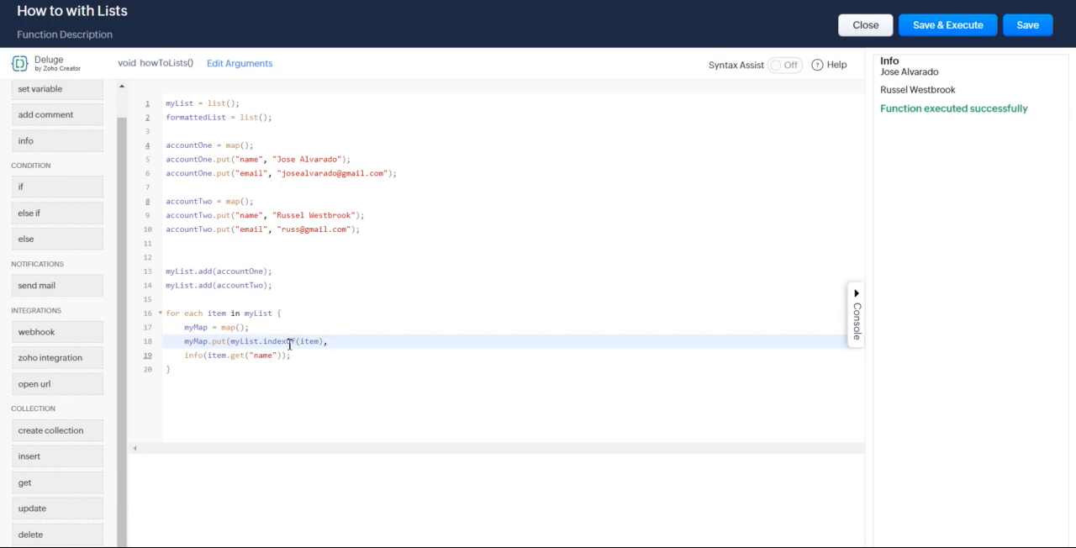
text(item))
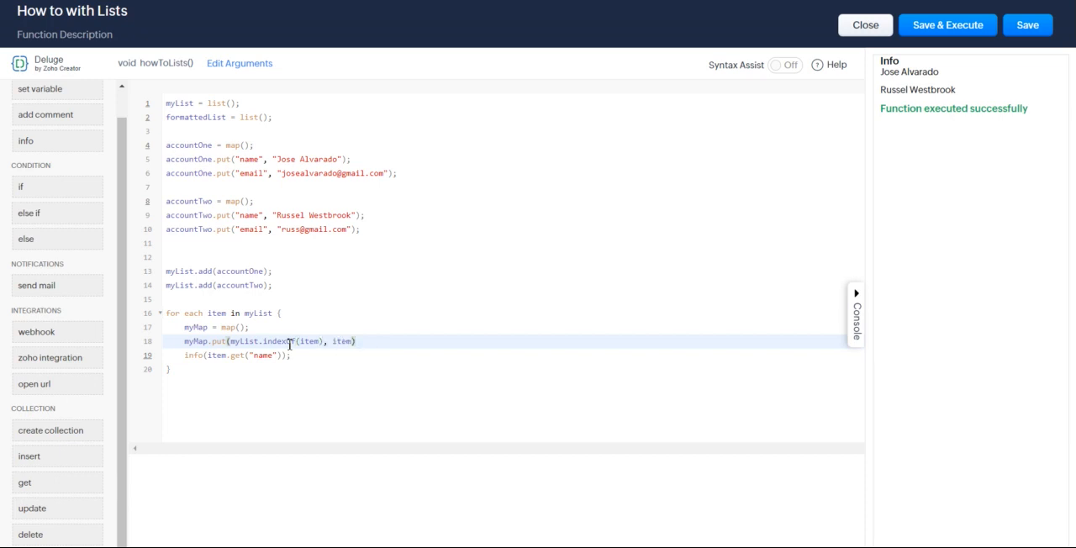
- Replace the old name-printing line with formattedList.add(myMap)
click(292, 355)
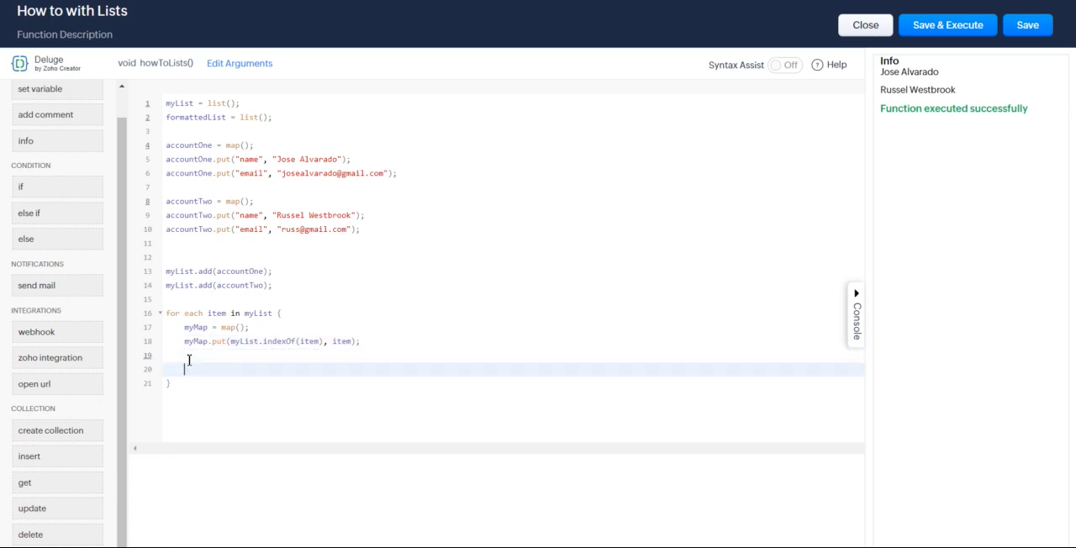
text(formattedList.add(myMap);)
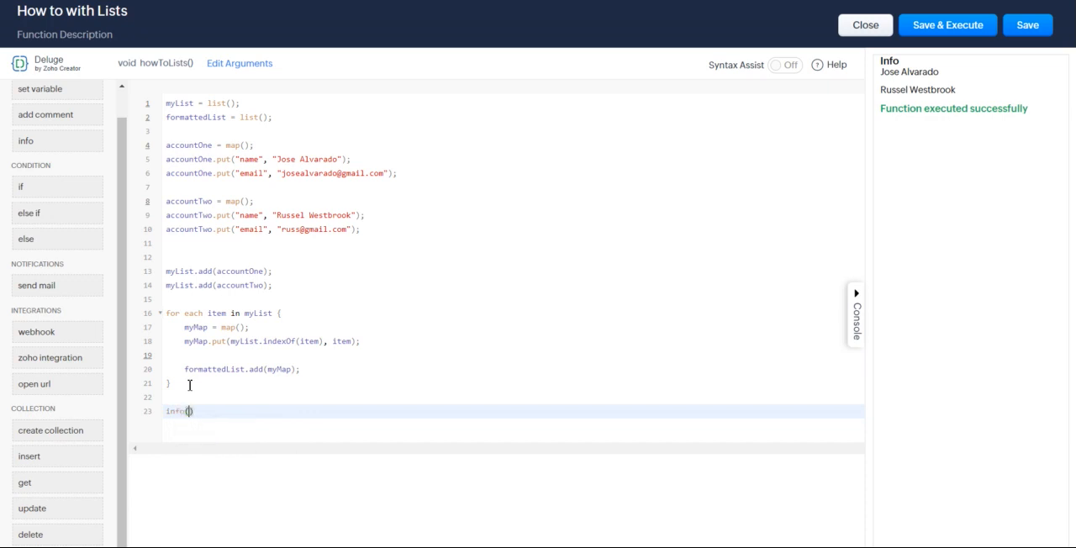
text(formattedList)
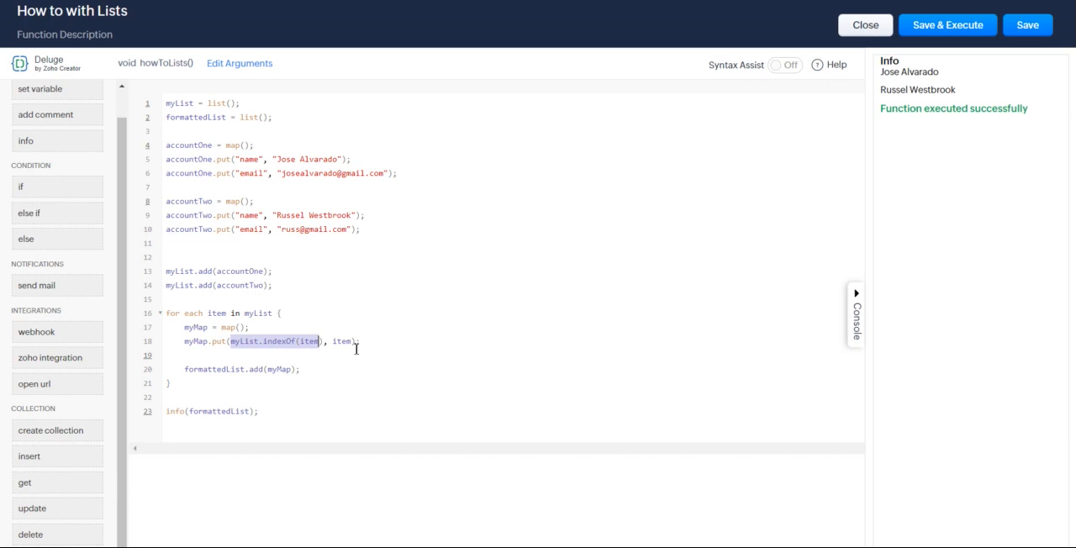
mouse_move(538, 351)
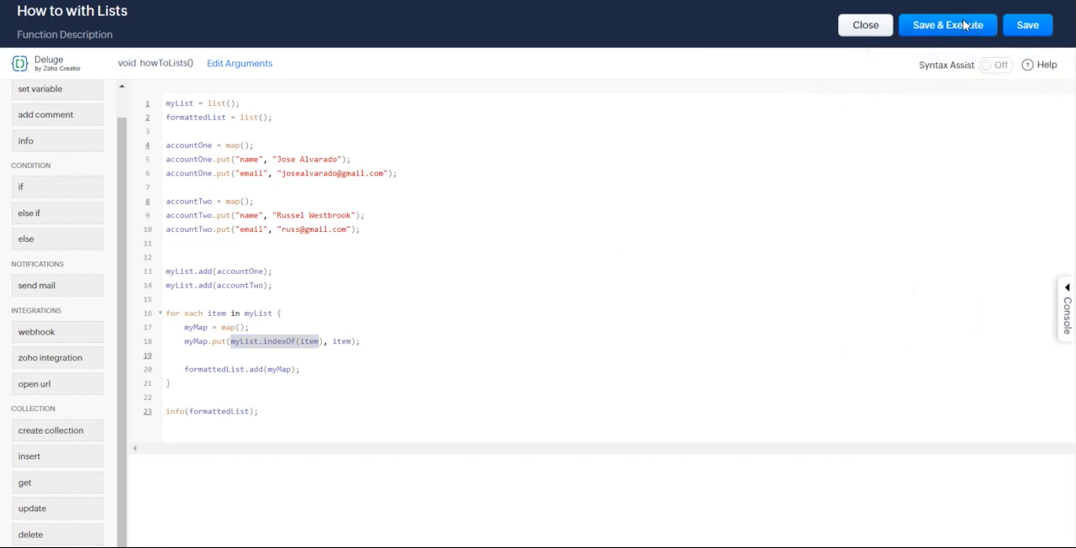
- Run to print formattedList keyed by index 0 and 1, then return to the map key to change it
click(948, 23)
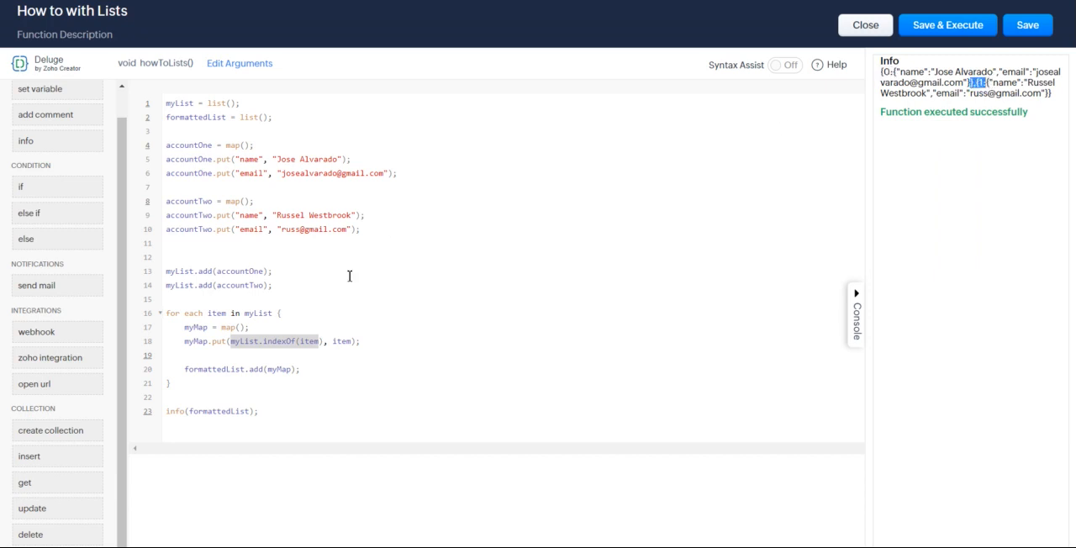
click(294, 341)
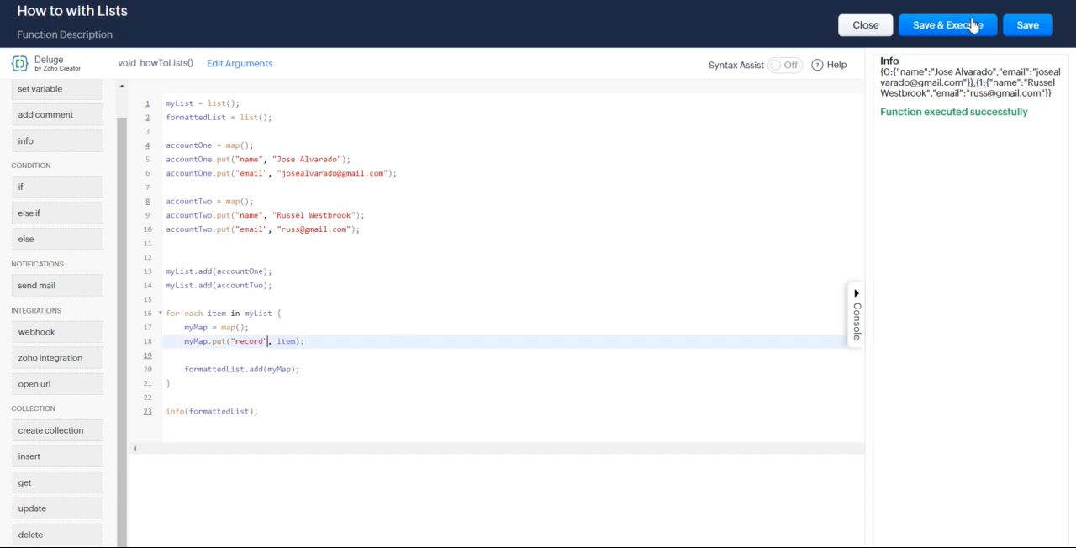
- Run the function with the "record" key so both accounts print under record
click(948, 24)
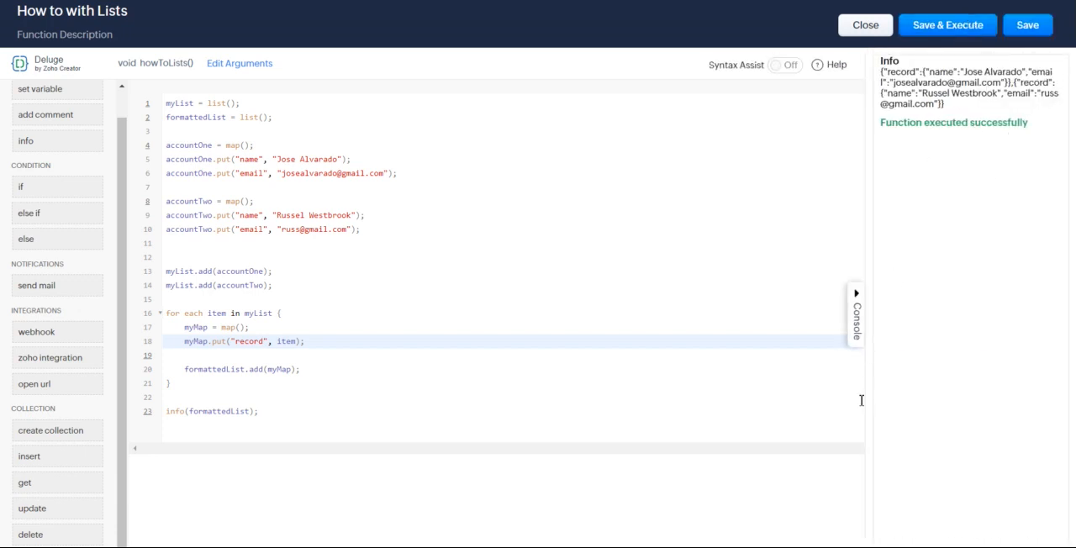
mouse_move(383, 452)
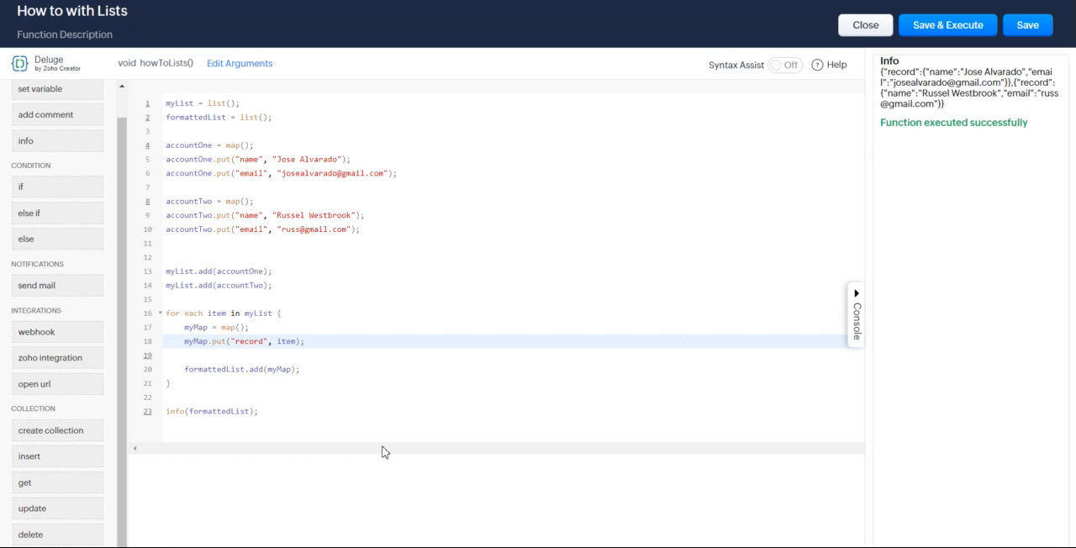
mouse_move(59, 514)
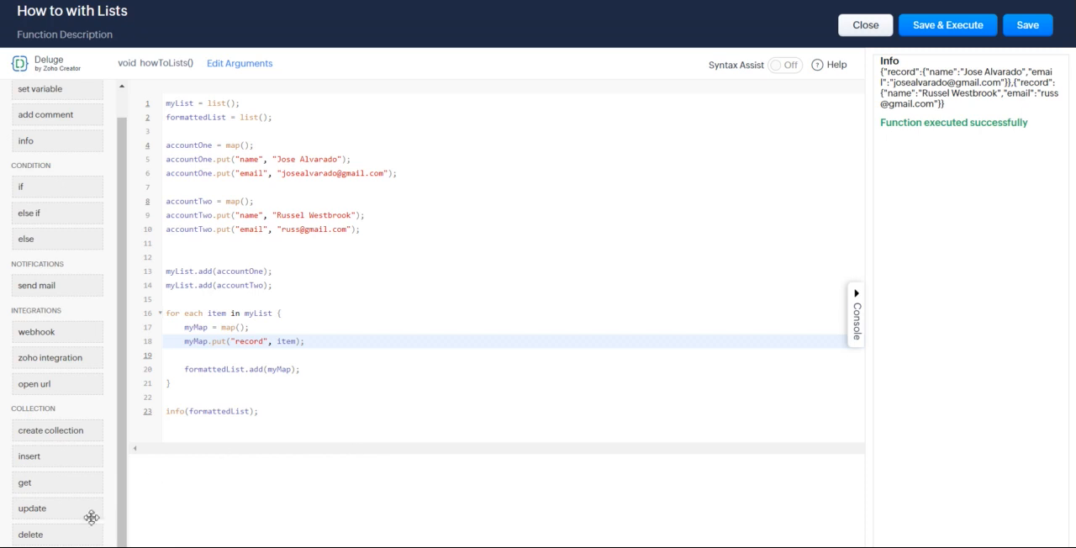